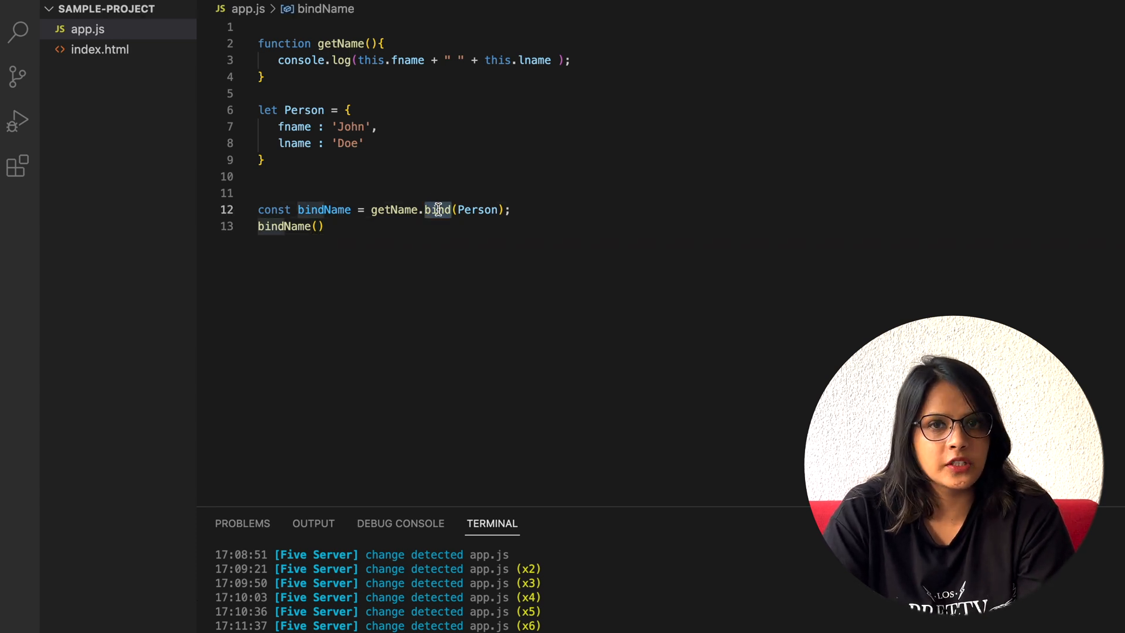
# Add an empty Function.prototype.MyBind = function(){} below the Person object in app.js
pyautogui.click(287, 159)
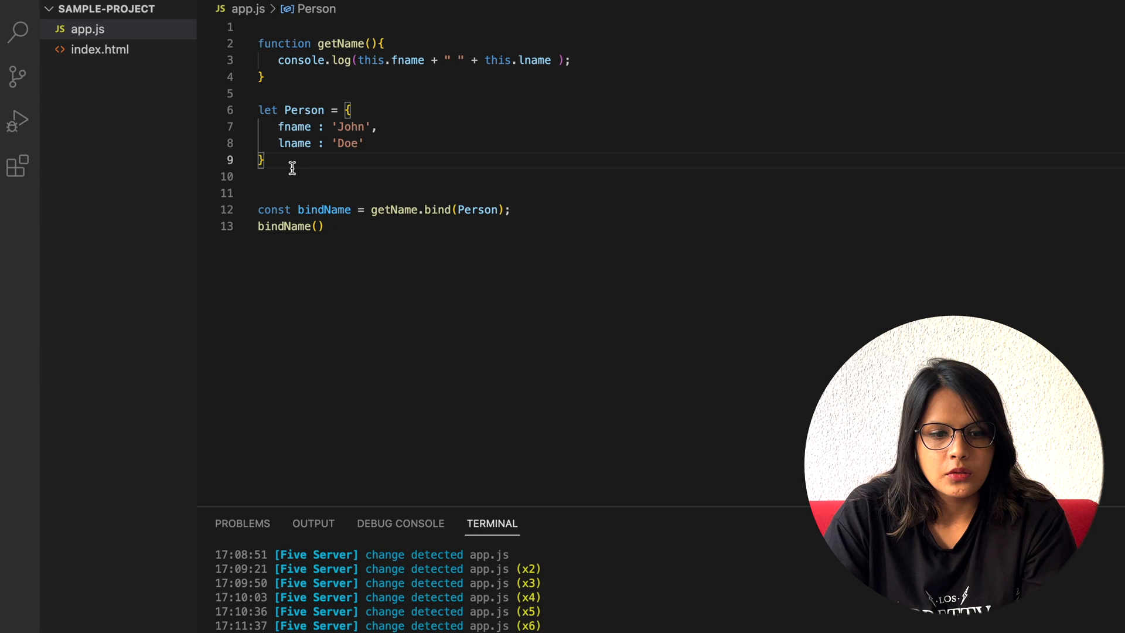
pyautogui.write('fun')
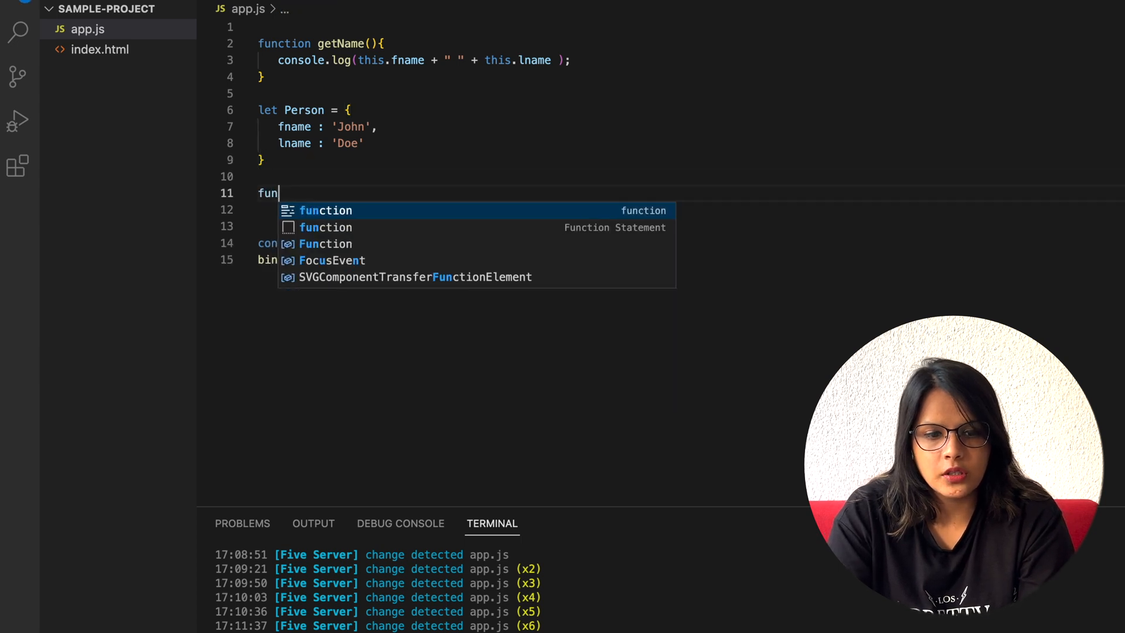
pyautogui.write('Function.prototype')
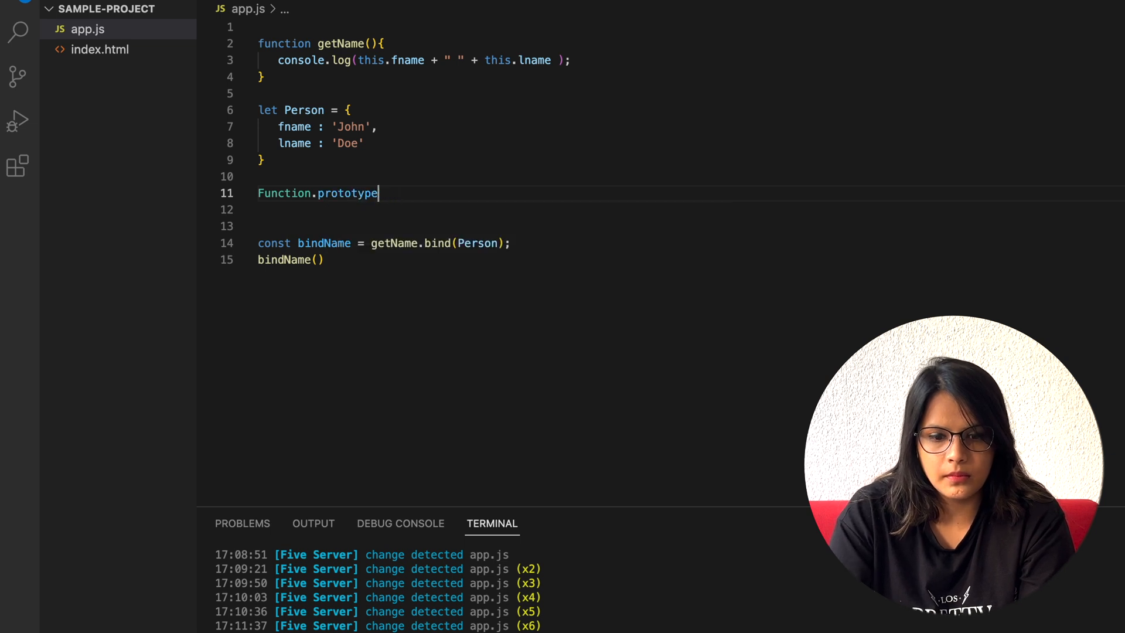
pyautogui.write('.')
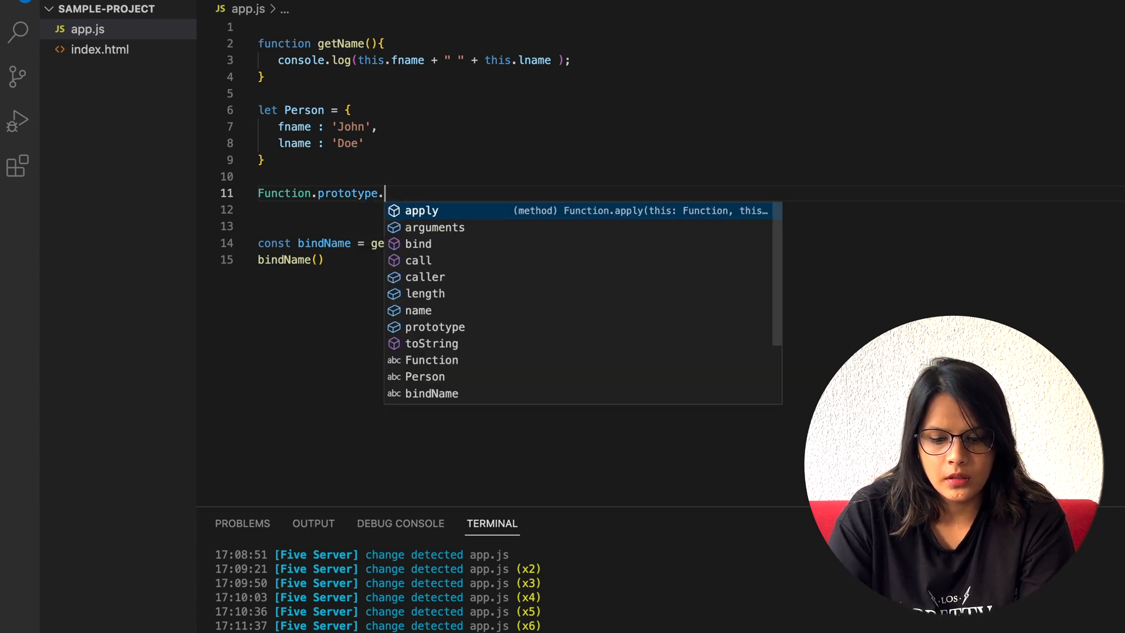
pyautogui.write('MyBi')
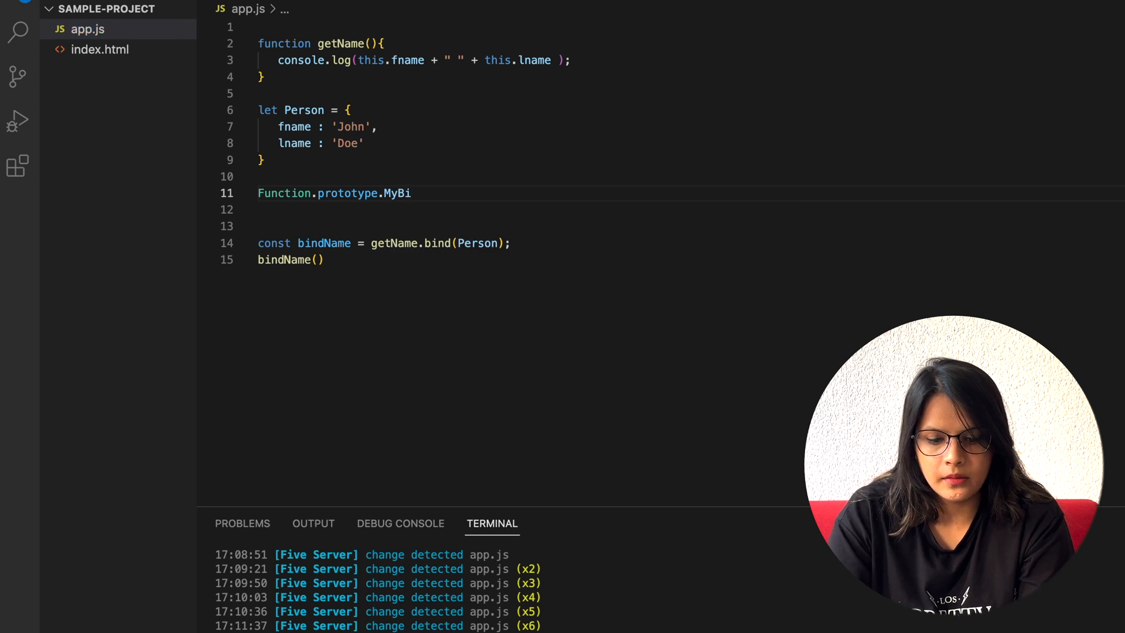
pyautogui.write('nd =')
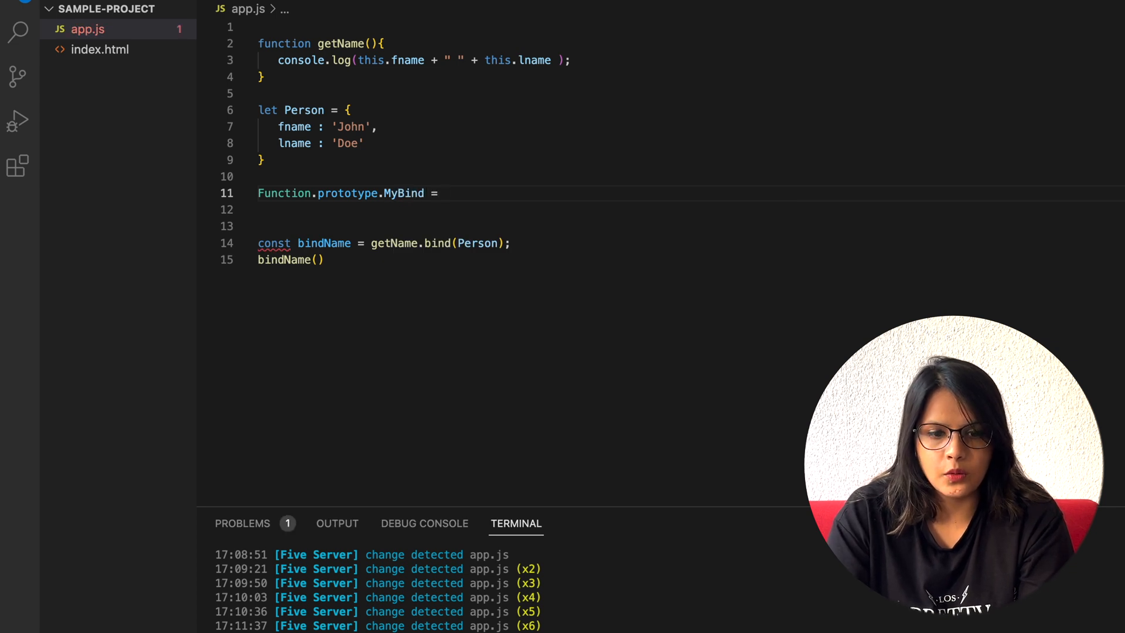
pyautogui.write('function')
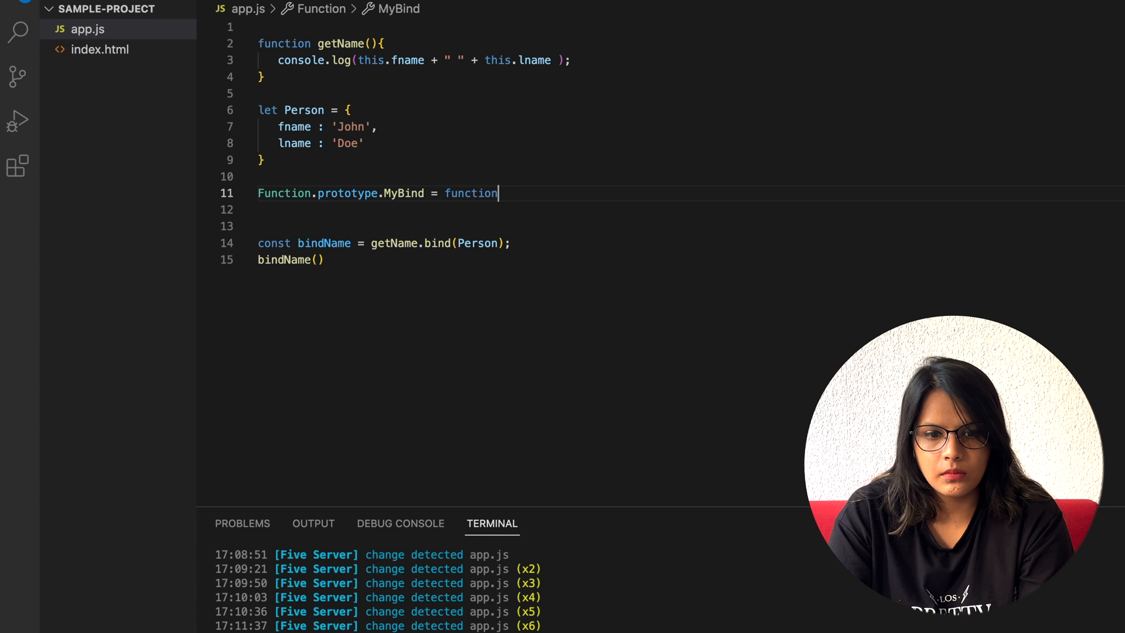
pyautogui.write('(){}')
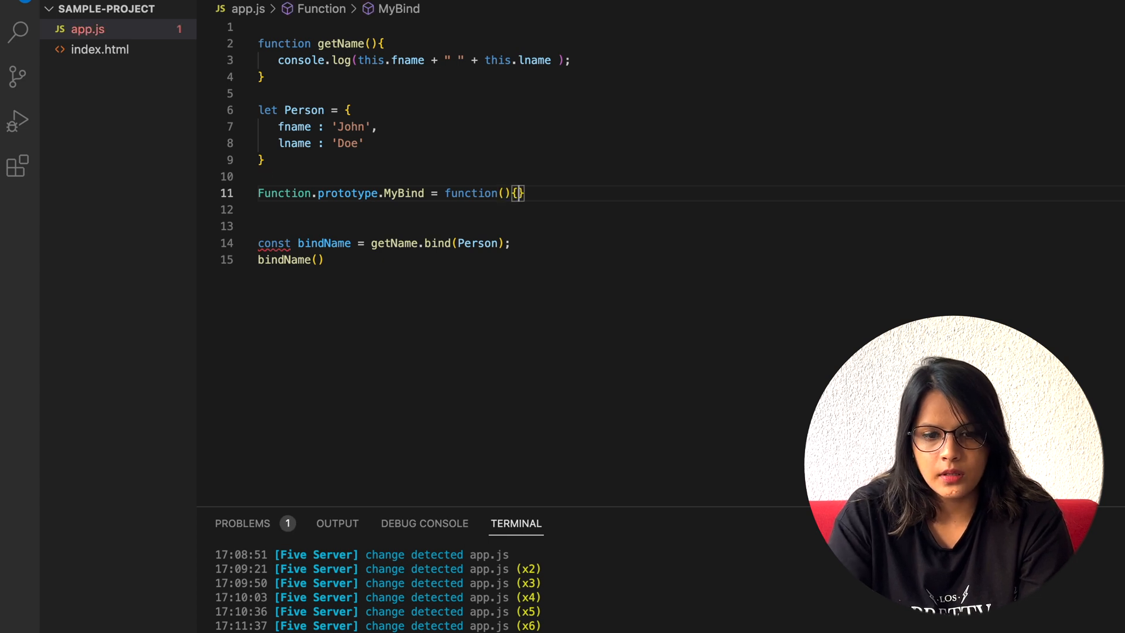
pyautogui.press('Enter')
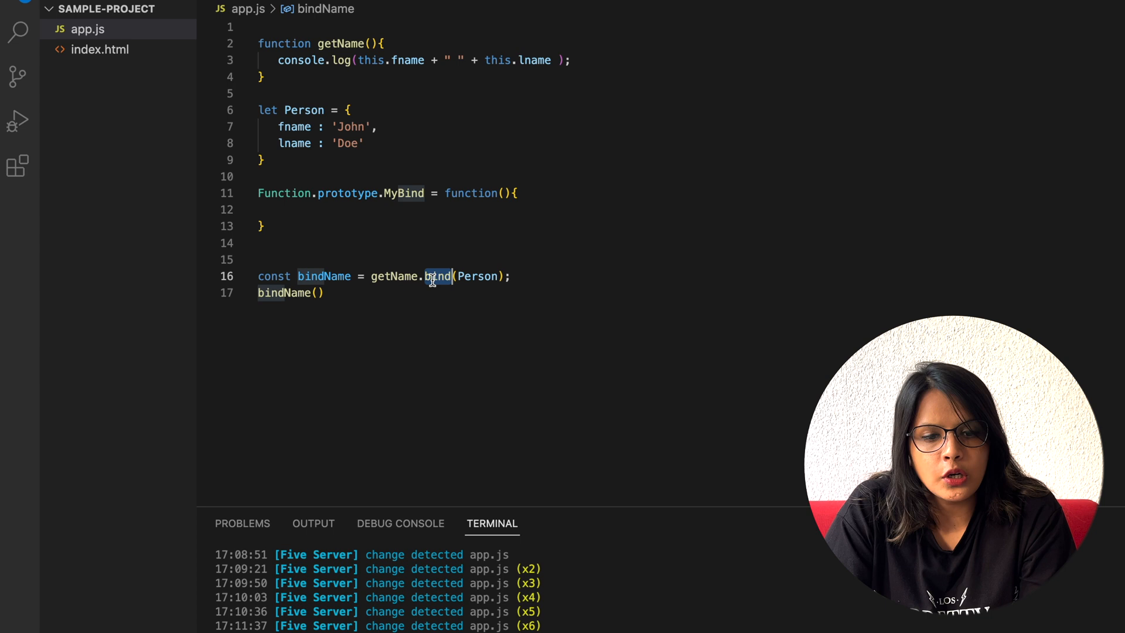
pyautogui.moveTo(412, 332)
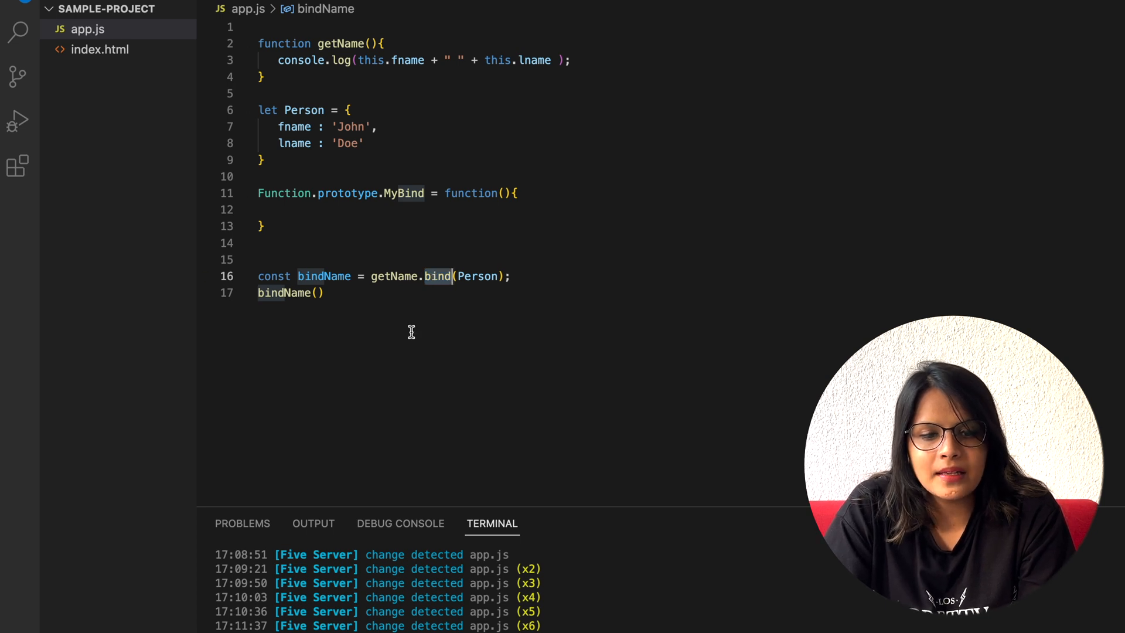
# Inside MyBind, add a return function(){} statement with an empty body
pyautogui.doubleClick(323, 276)
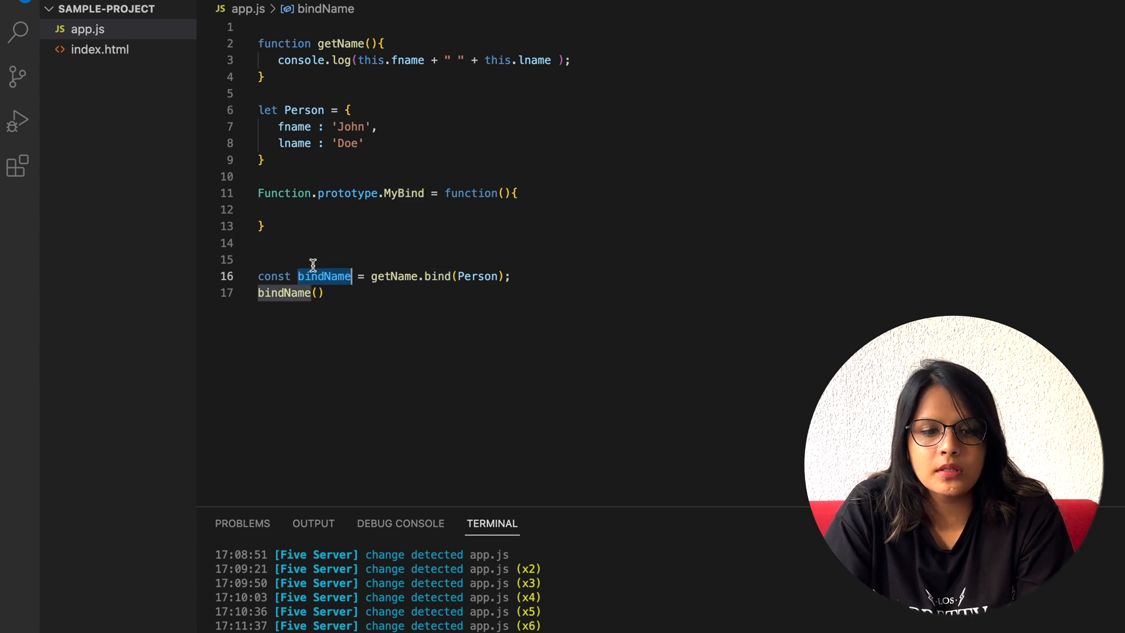
pyautogui.click(290, 292)
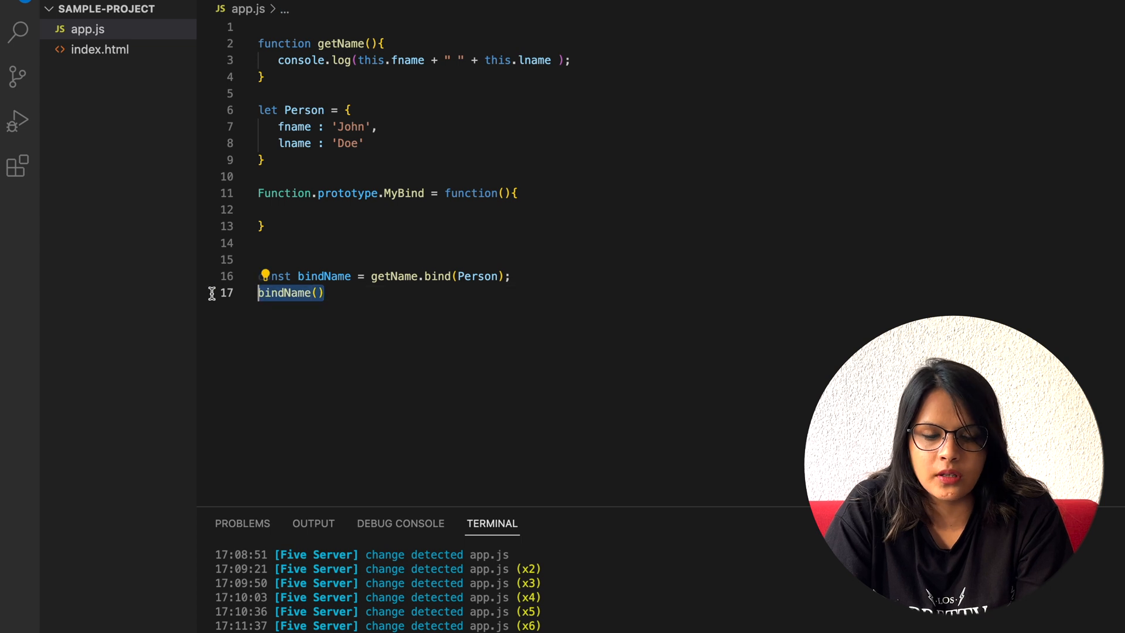
pyautogui.write('return function')
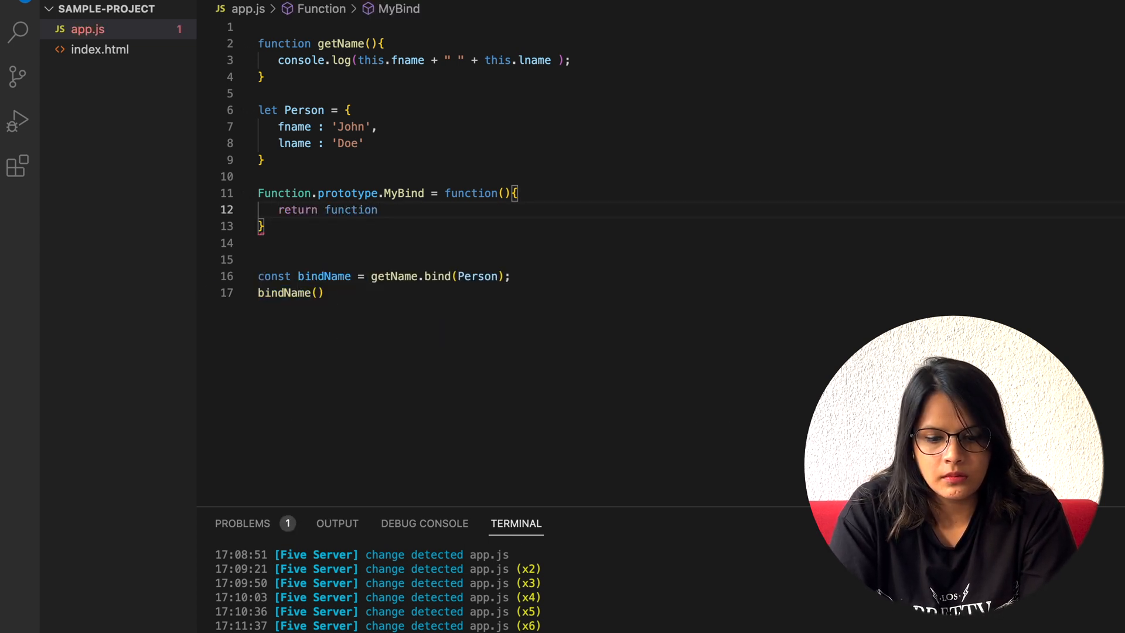
pyautogui.write('(){')
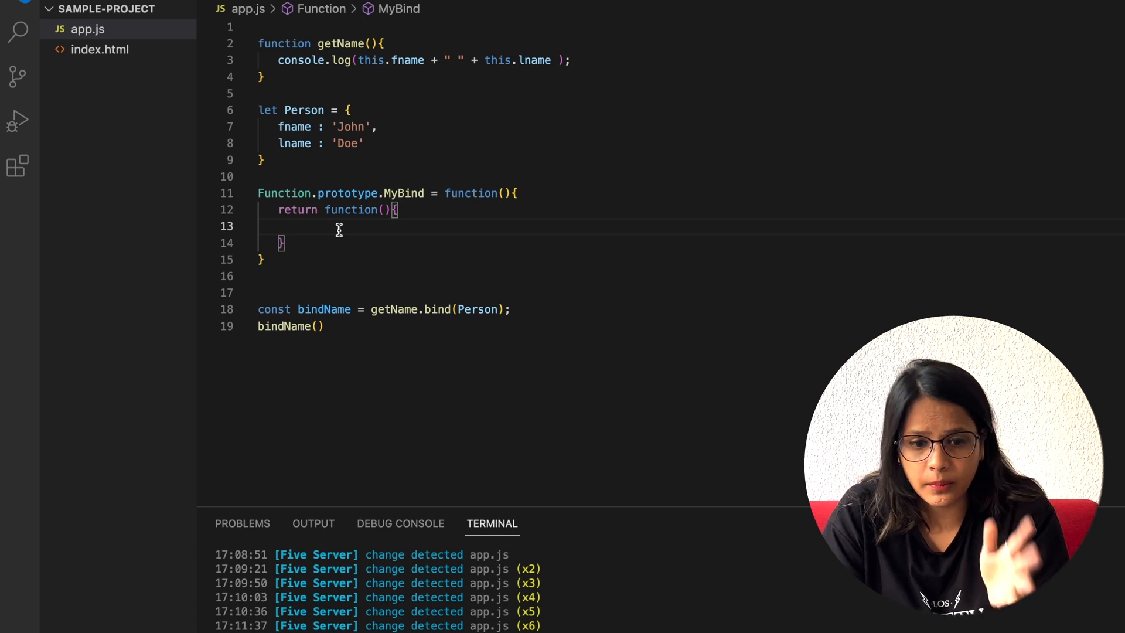
pyautogui.moveTo(473, 303)
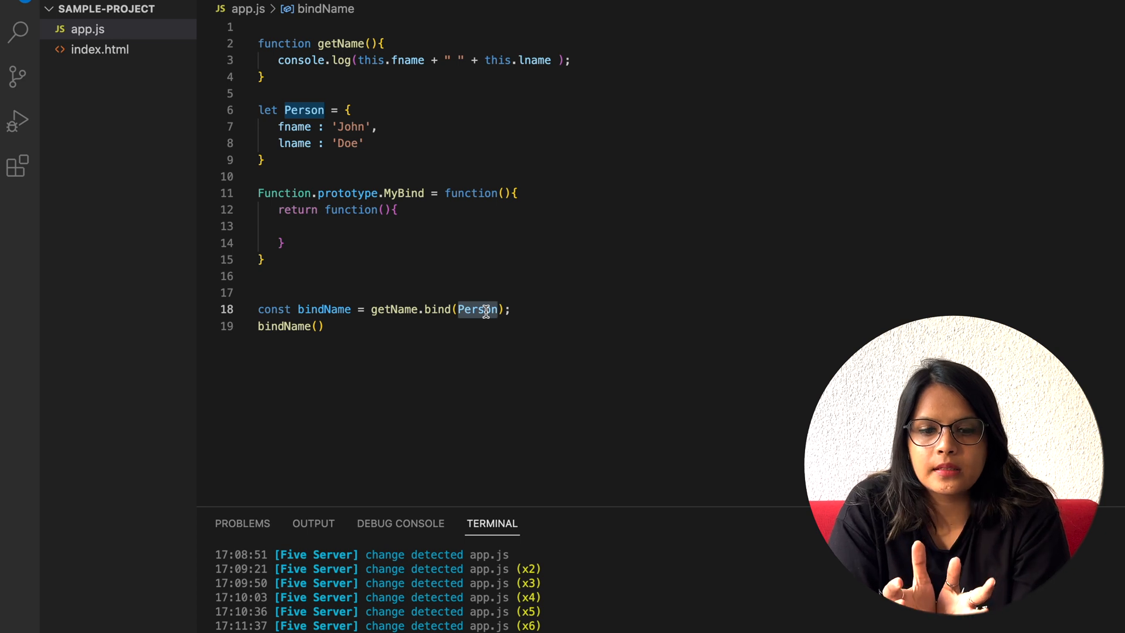
pyautogui.moveTo(518, 248)
pyautogui.write('o')
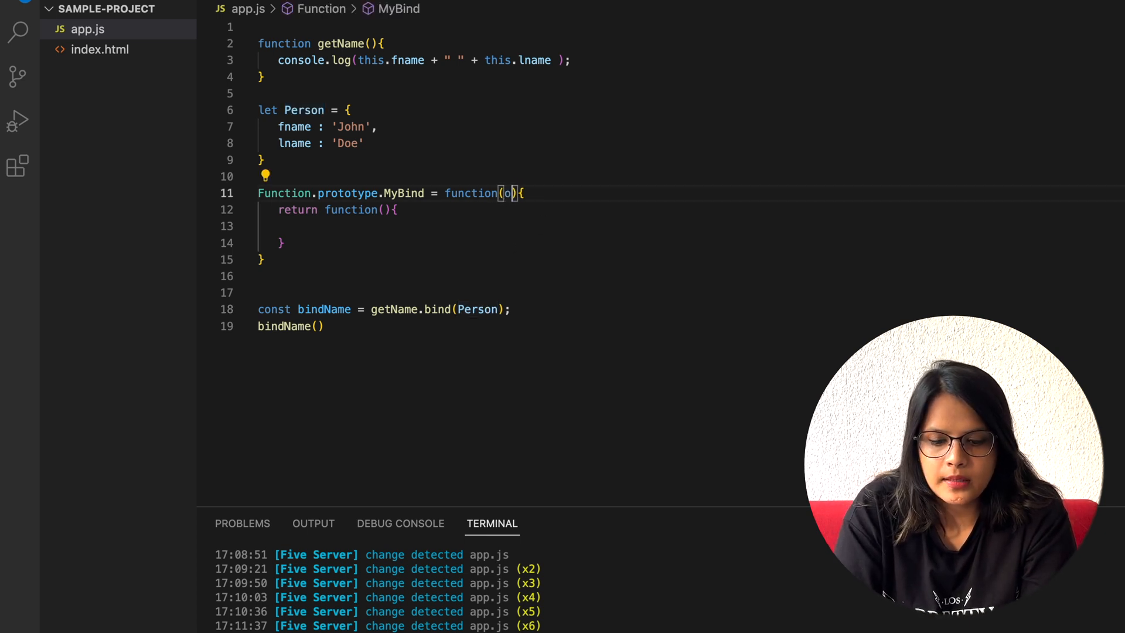
# Add an obj parameter to MyBind's function(obj) signature
pyautogui.write('bj')
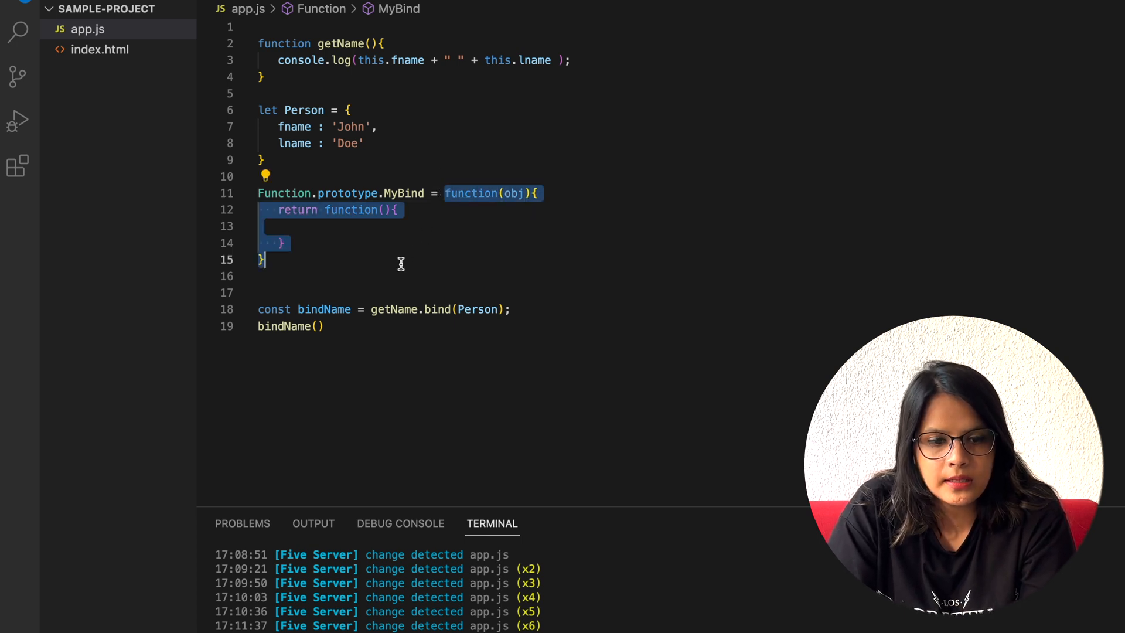
pyautogui.click(280, 209)
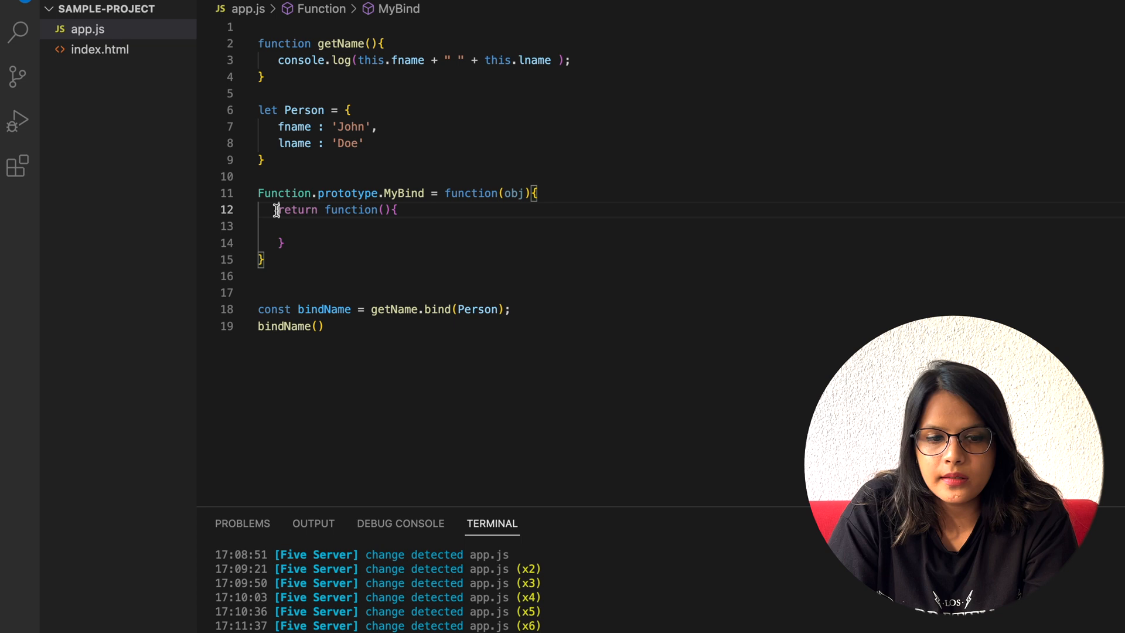
pyautogui.moveTo(276, 210); pyautogui.dragTo(284, 242)
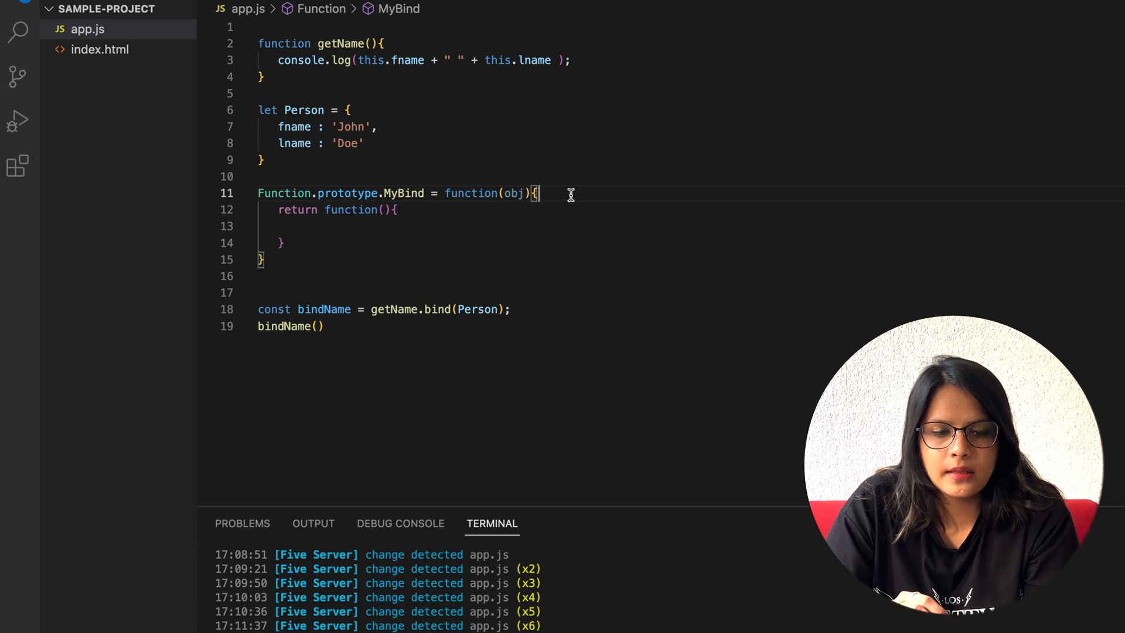
pyautogui.moveTo(393, 309)
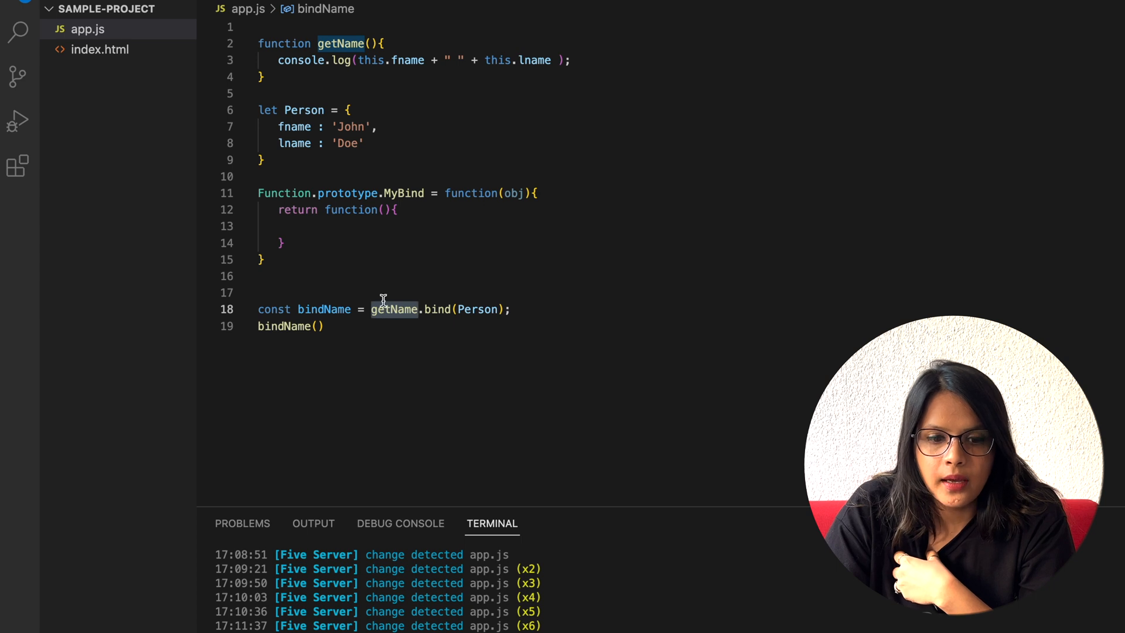
pyautogui.moveTo(394, 310)
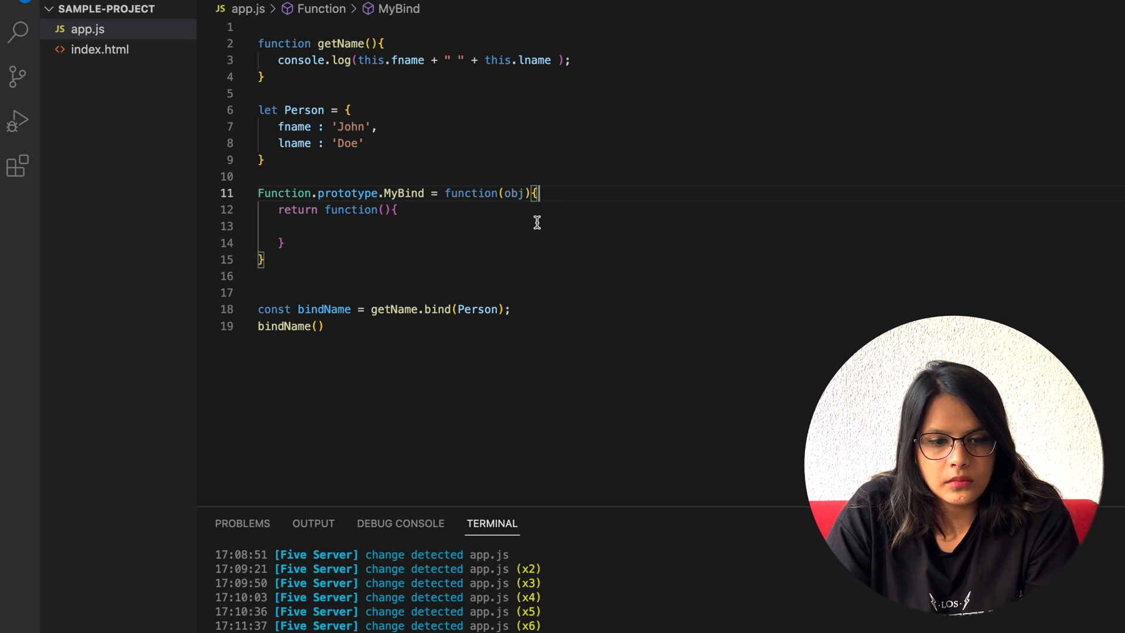
# Add const func = this; at the top of MyBind, before the return
pyautogui.write('const')
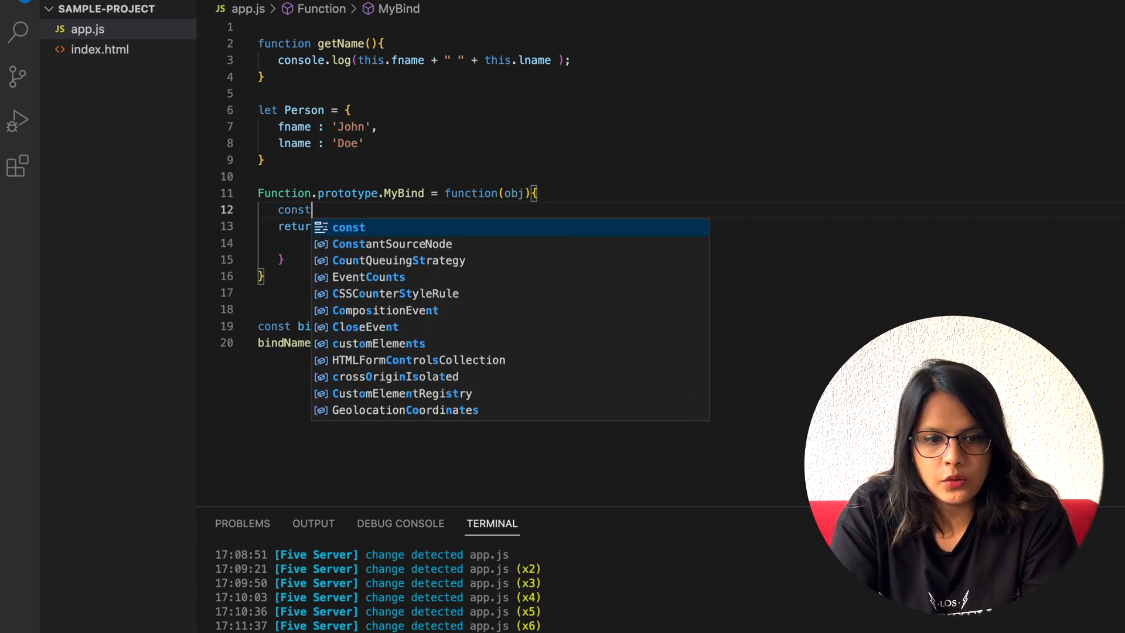
pyautogui.write('func')
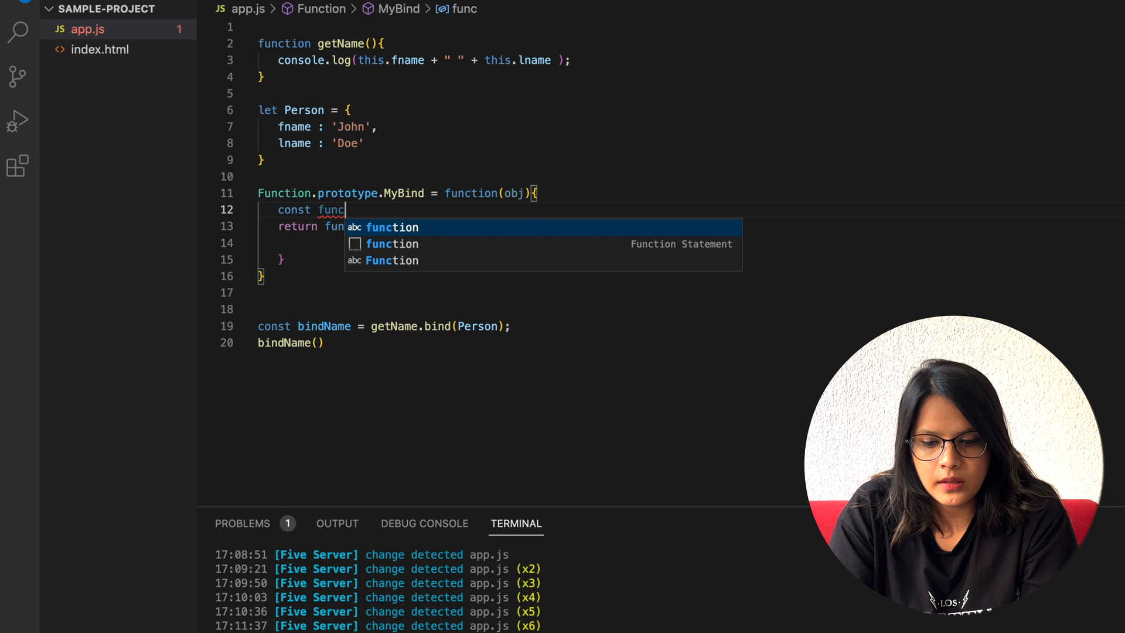
pyautogui.write('= this;')
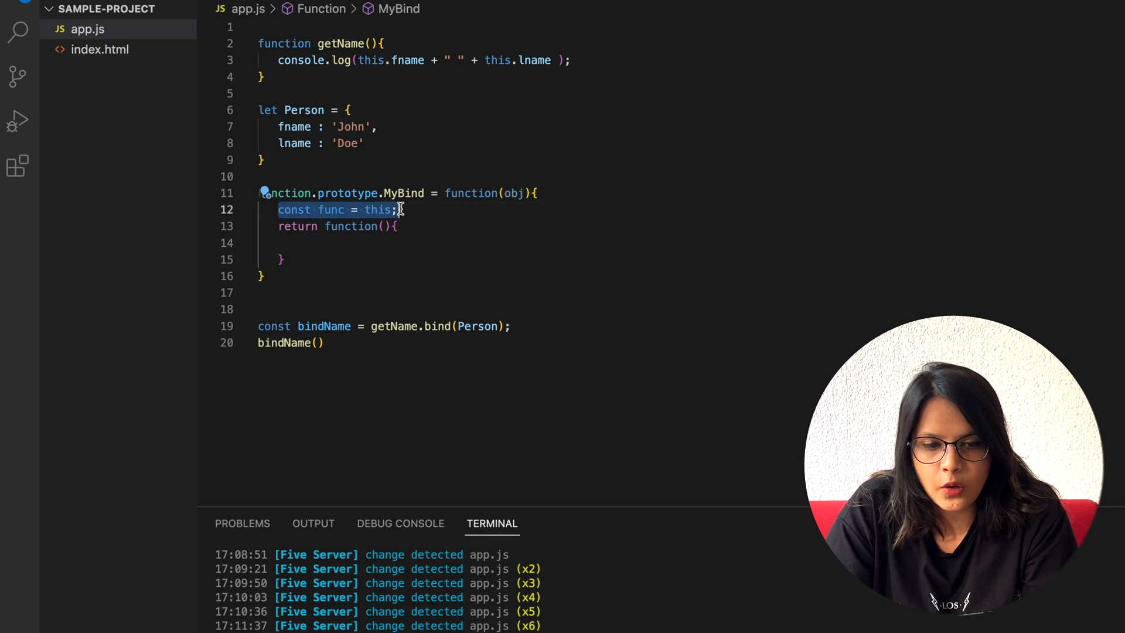
pyautogui.doubleClick(330, 210)
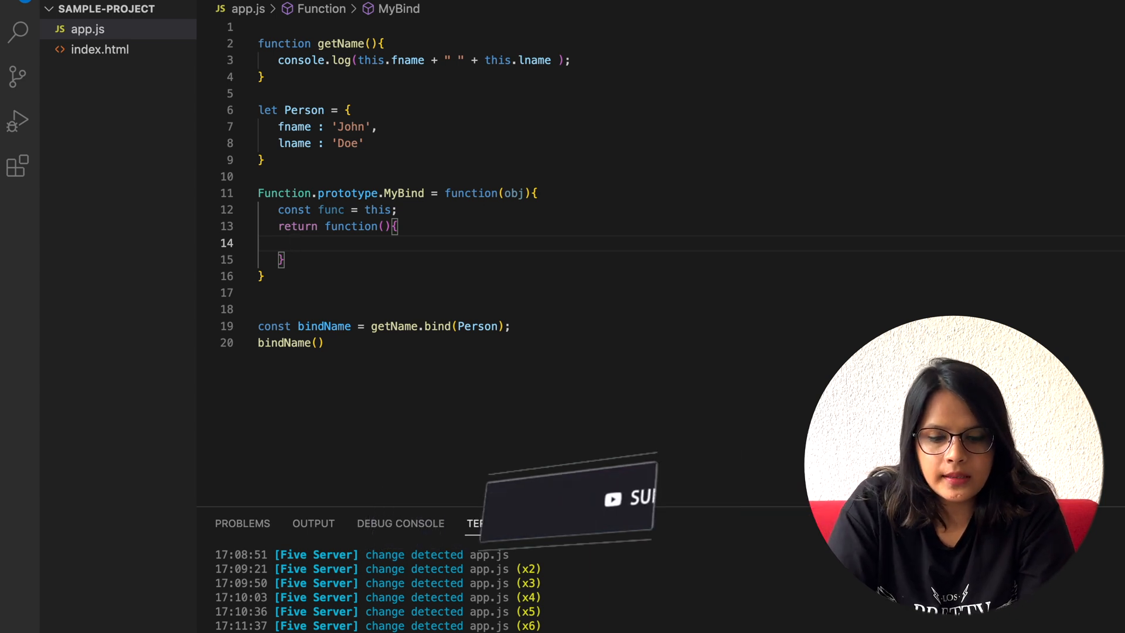
# Have the returned inner function return func.call(obj)
pyautogui.write('func.call')
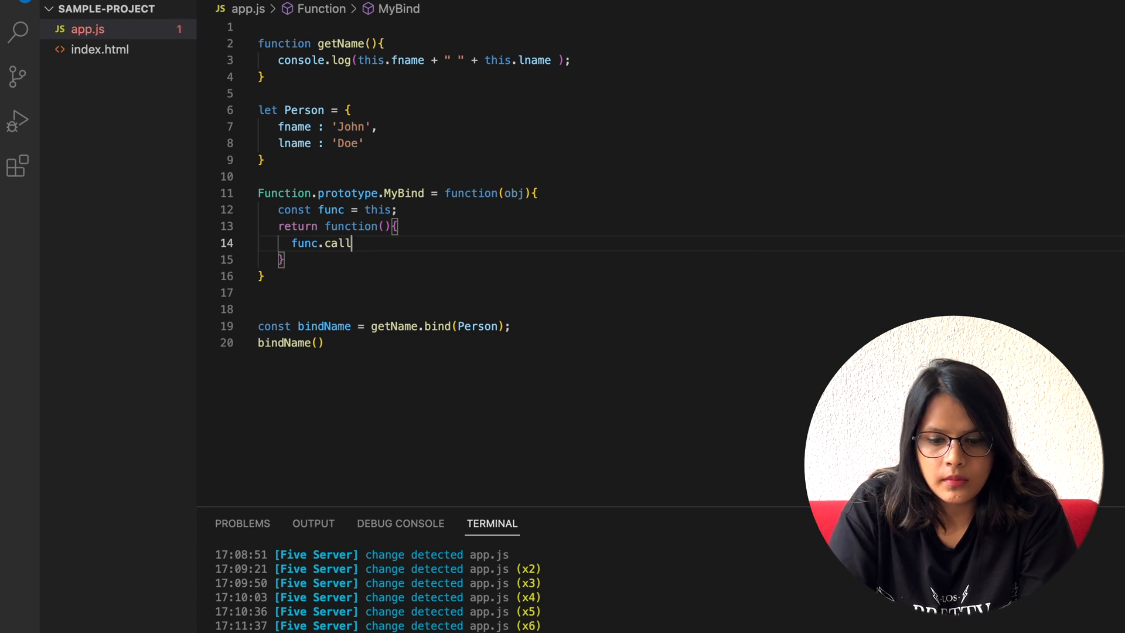
pyautogui.write('(obj);')
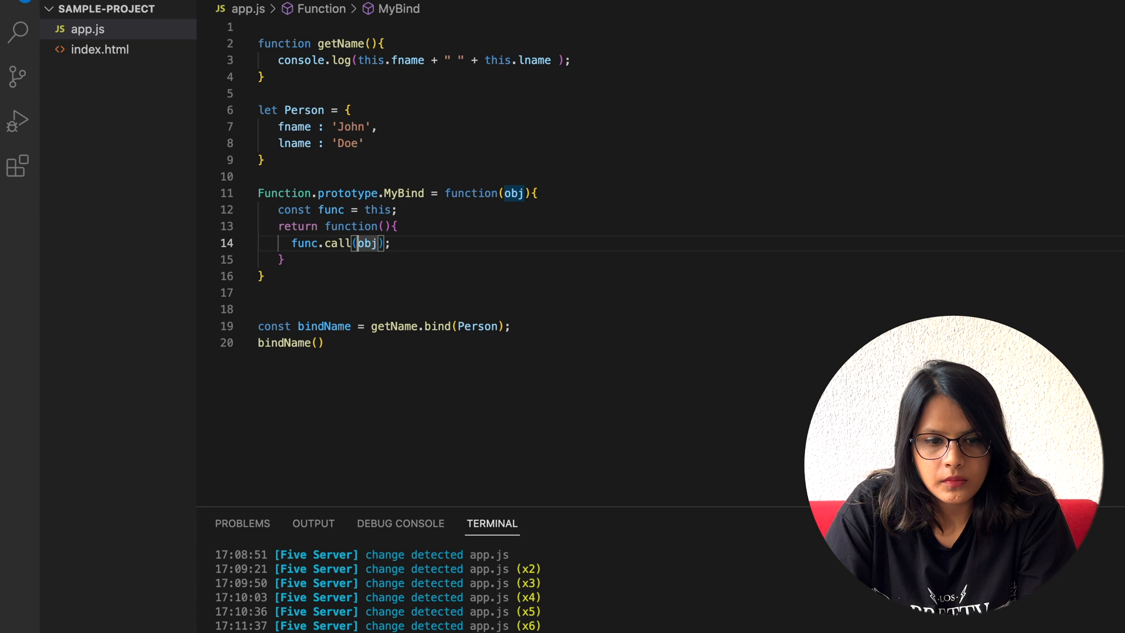
pyautogui.write('return')
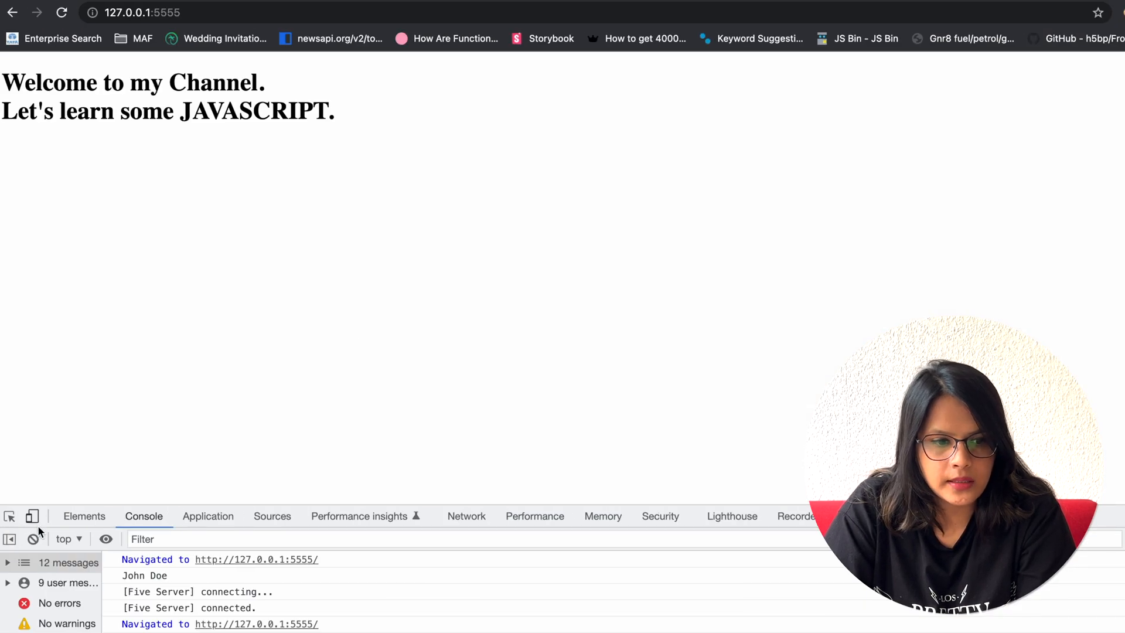
pyautogui.click(32, 539)
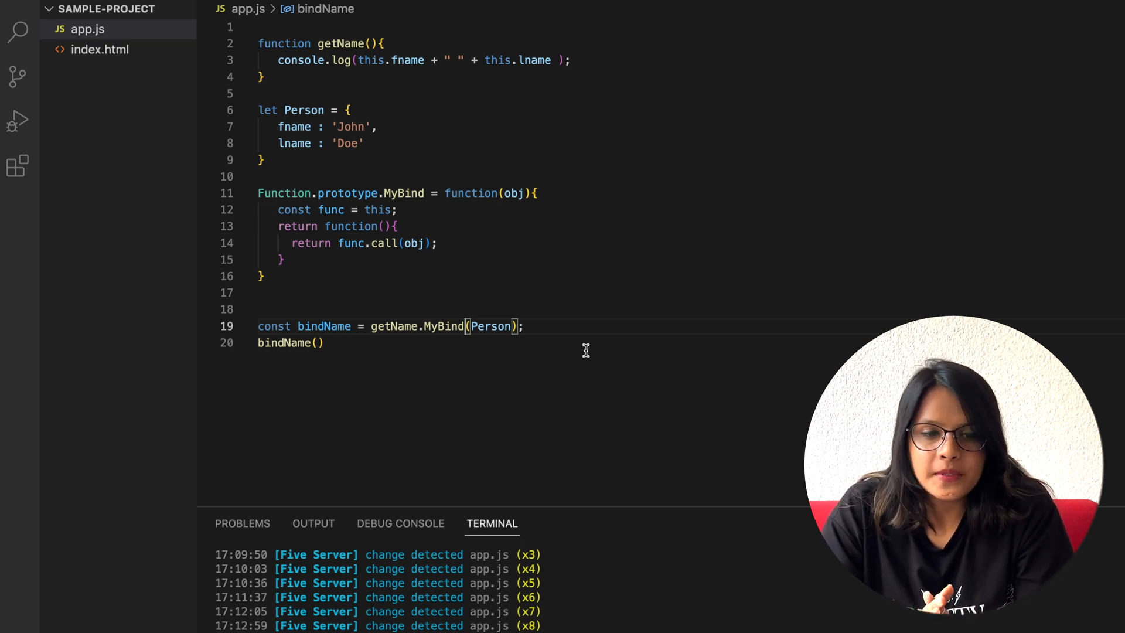
pyautogui.moveTo(550, 102)
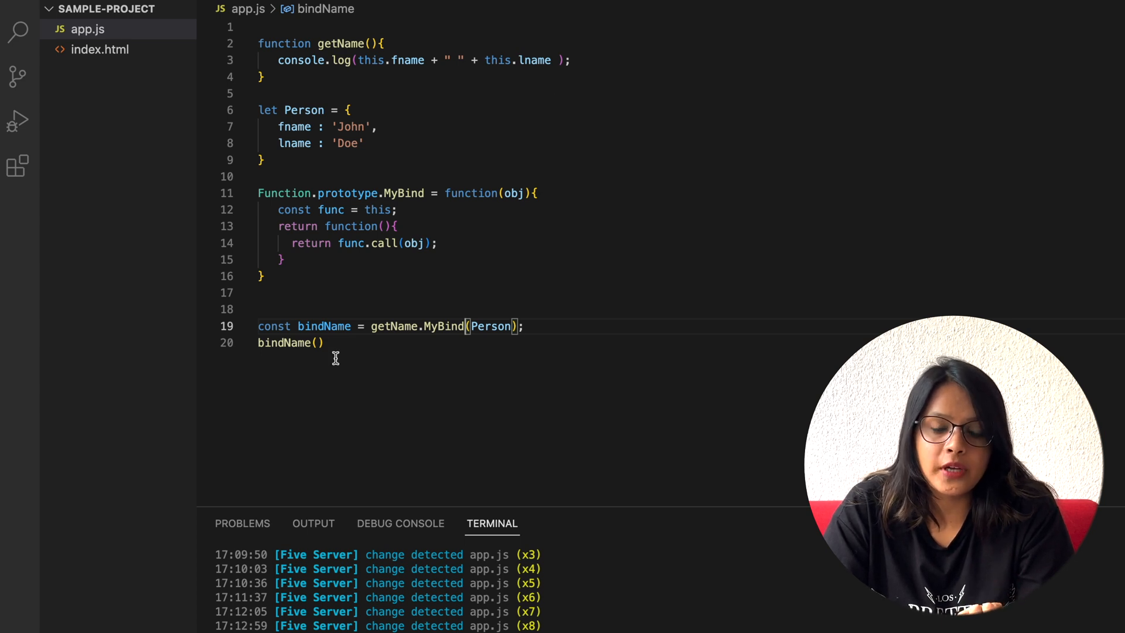
pyautogui.moveTo(598, 243)
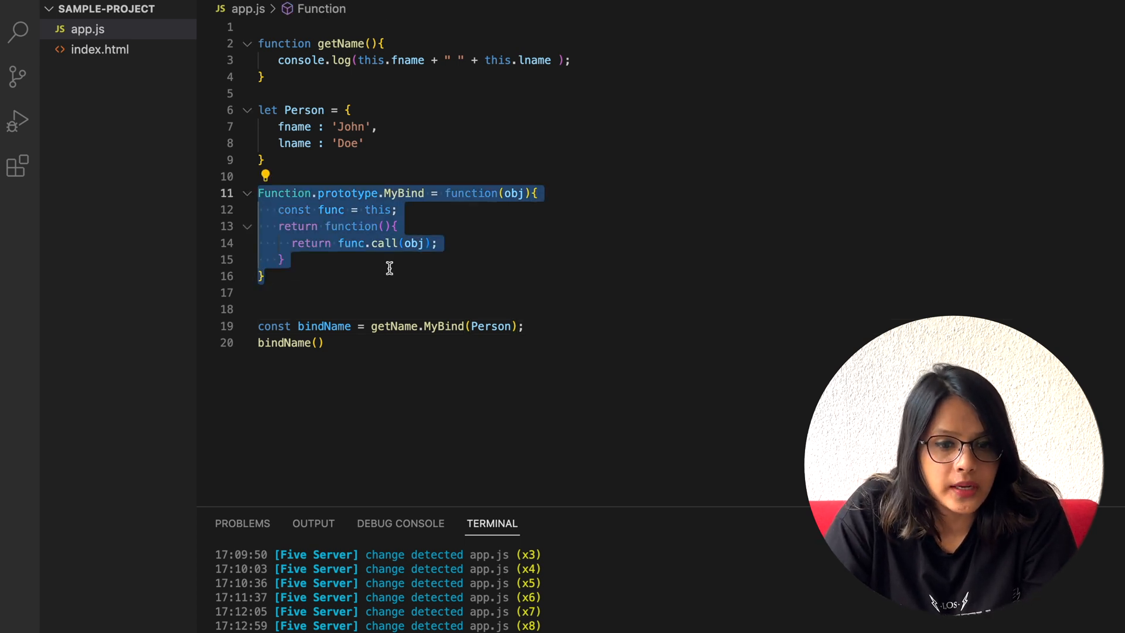
pyautogui.click(409, 276)
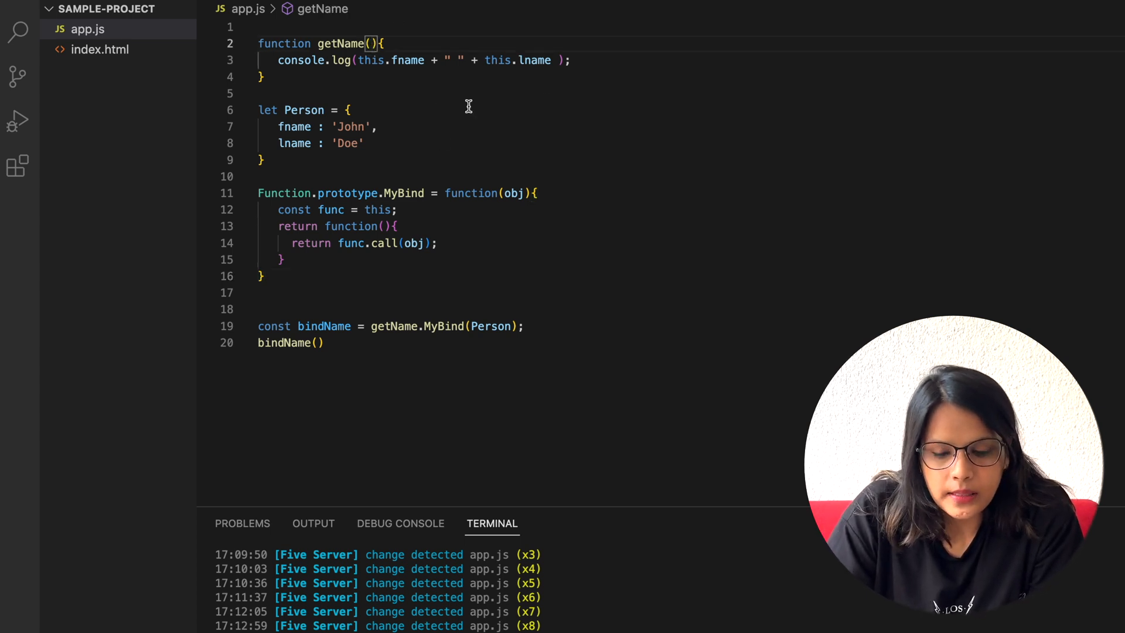
# Give getName a city parameter and log the name + ' lives in ' + city
pyautogui.write('city')
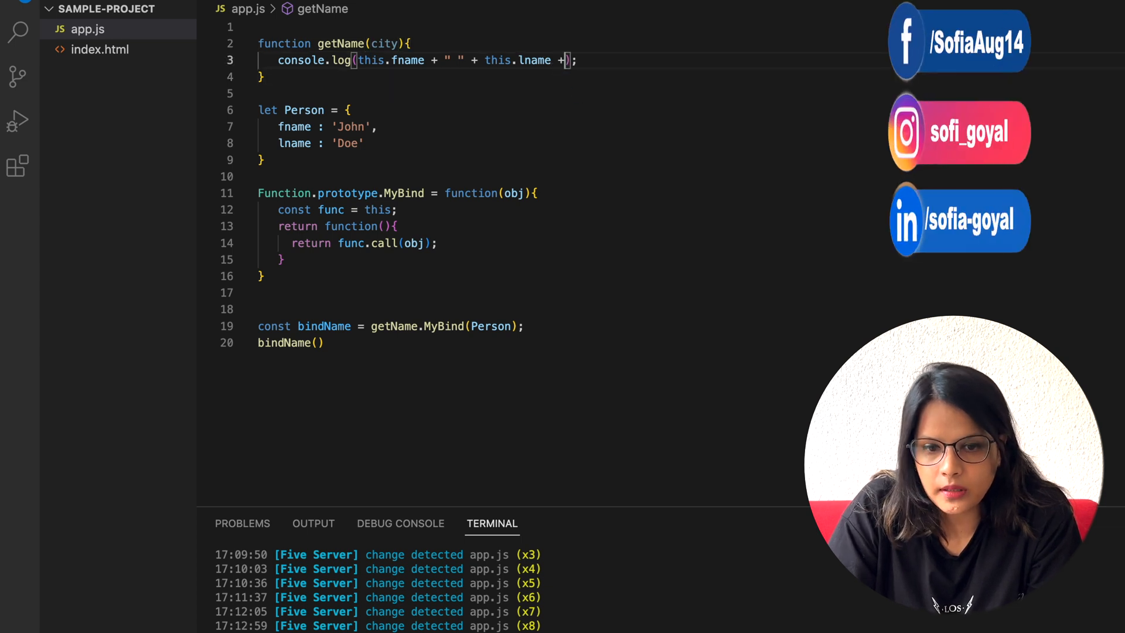
pyautogui.write('lives ib')
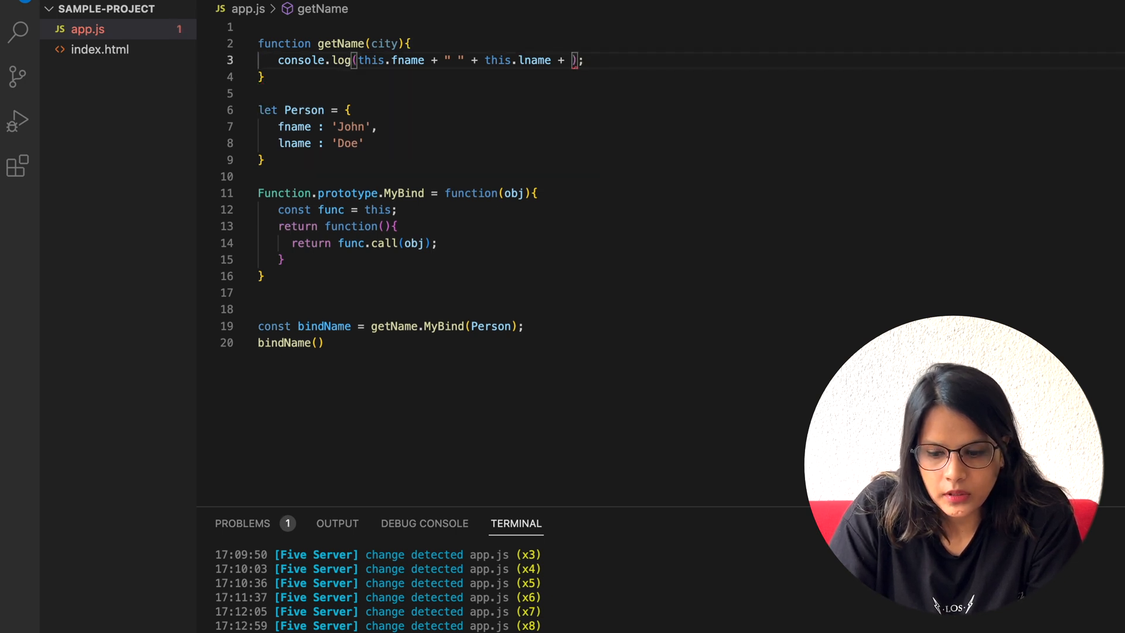
pyautogui.write("' live'")
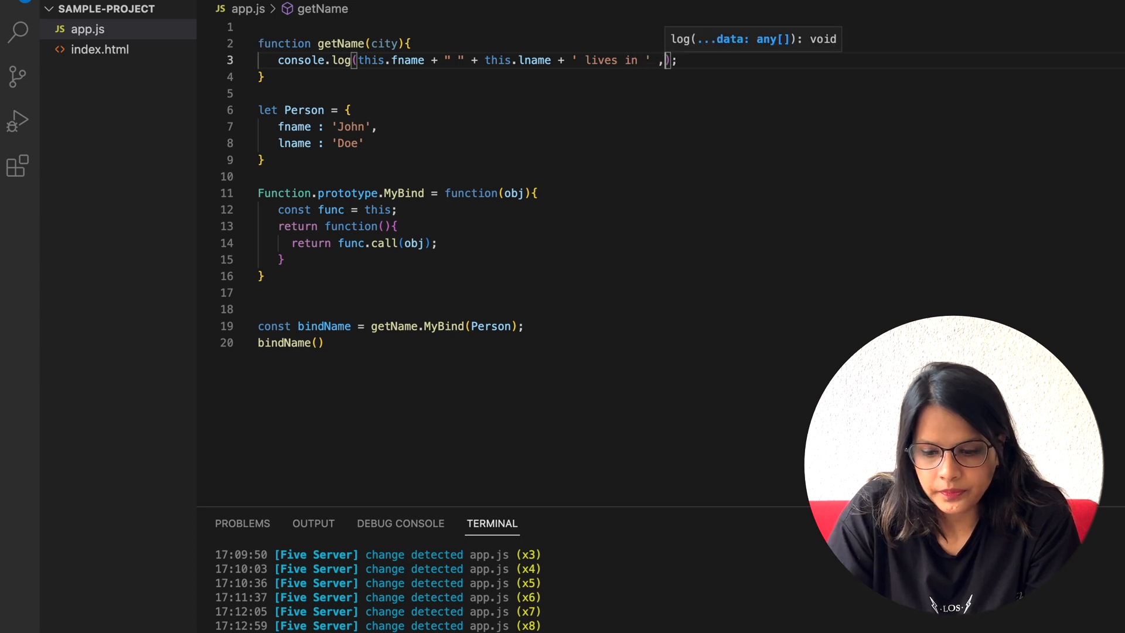
pyautogui.write('+')
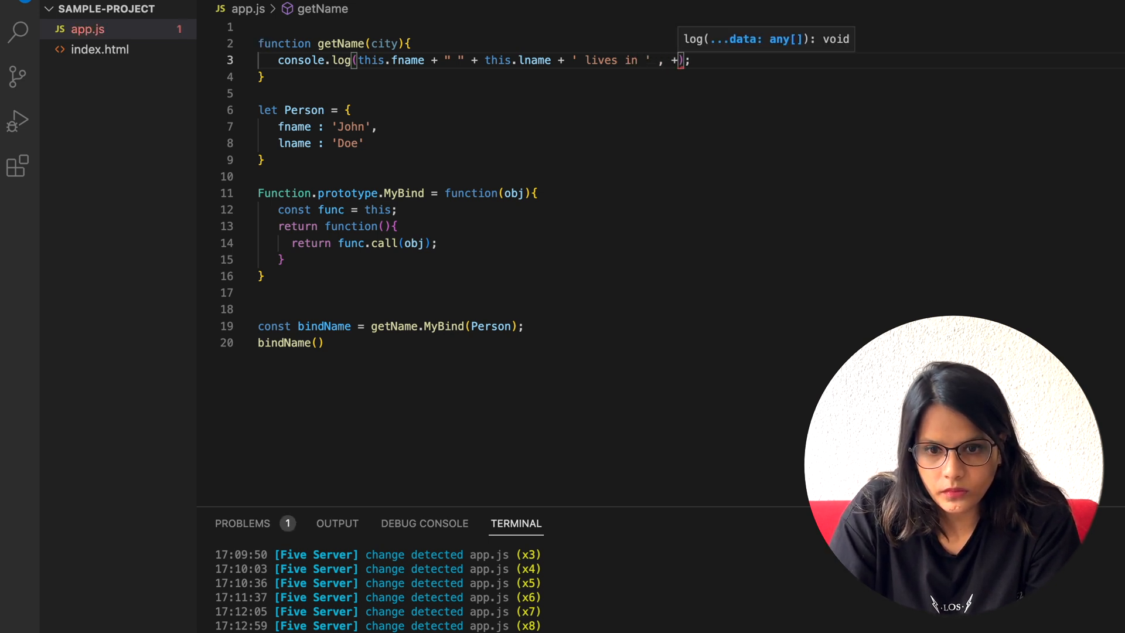
pyautogui.press('Backspace')
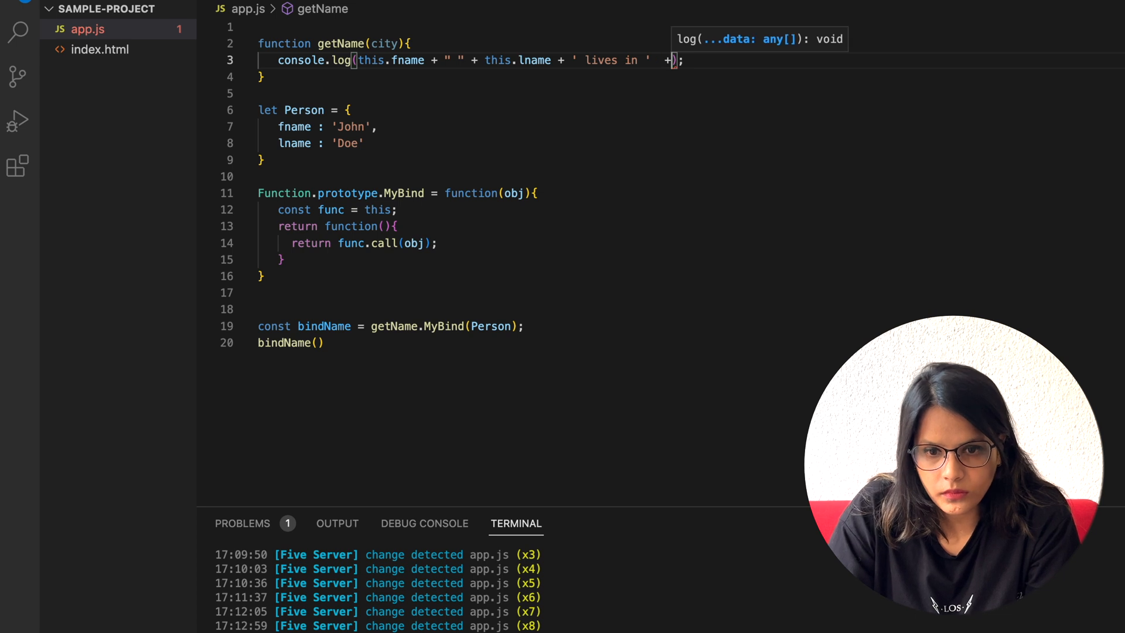
pyautogui.write('city')
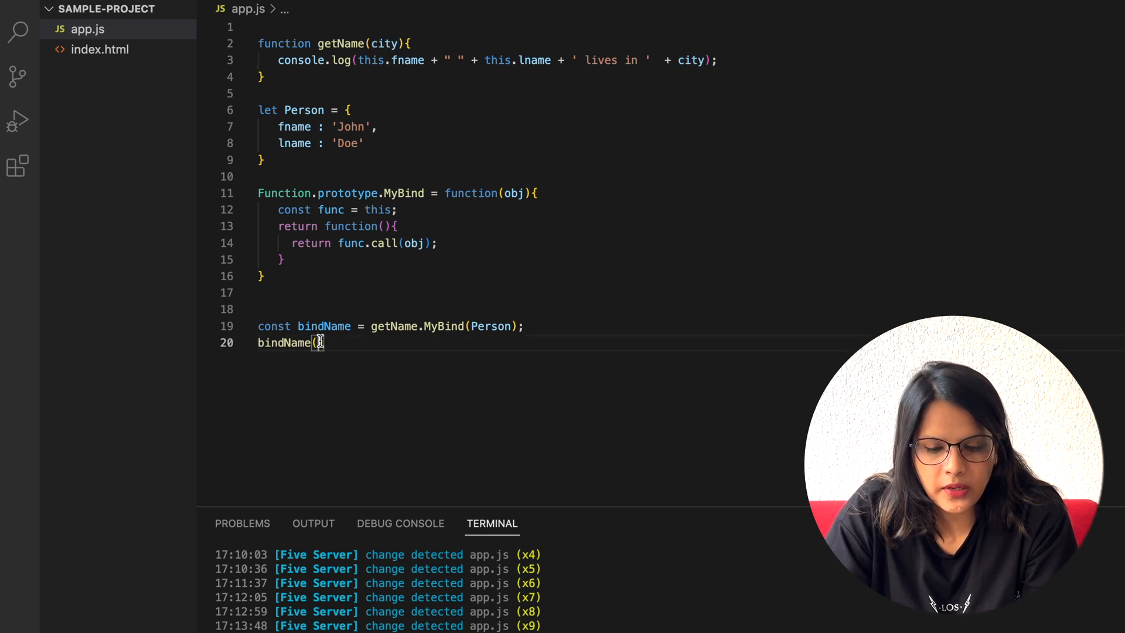
# Call bindName('delhi') and forward an args parameter via func.call(obj, args)
pyautogui.write("'del'")
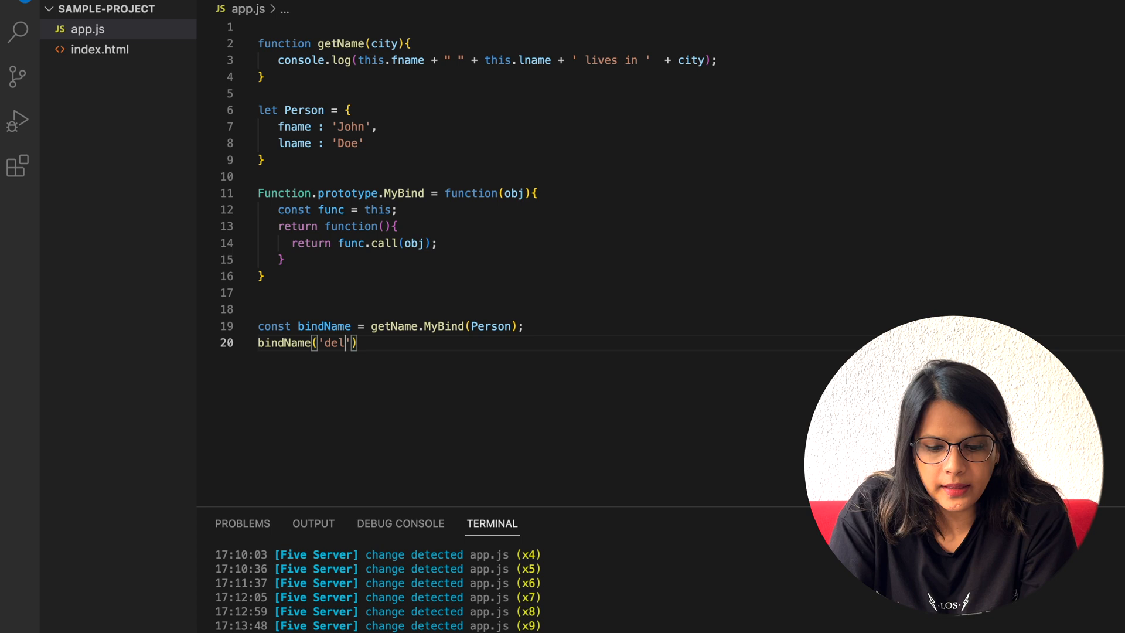
pyautogui.write('hi')
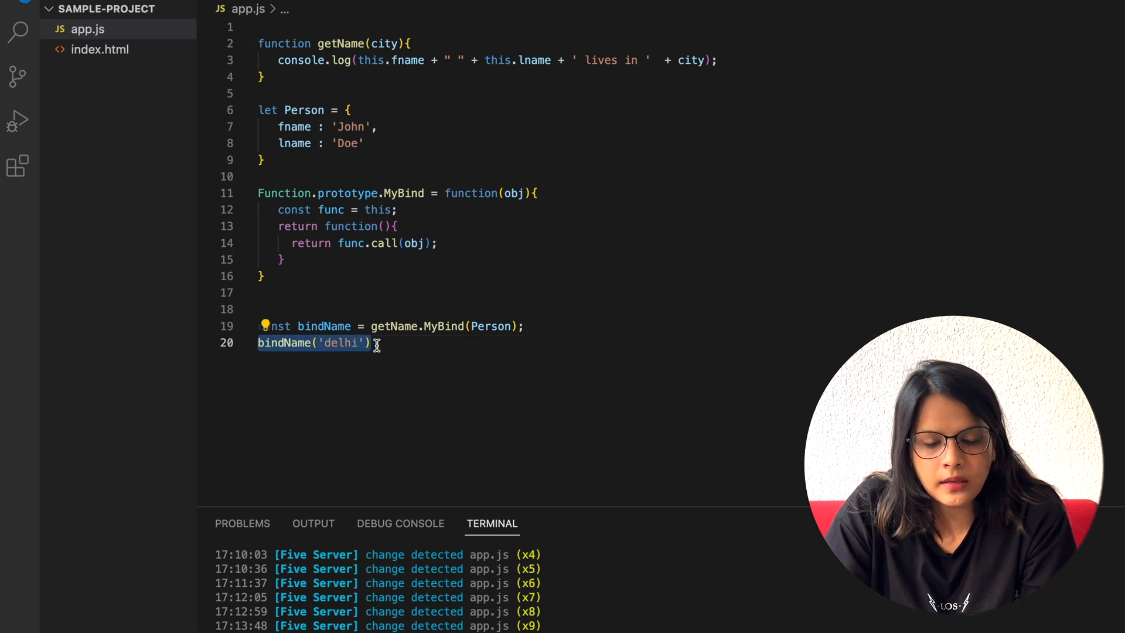
pyautogui.click(384, 226)
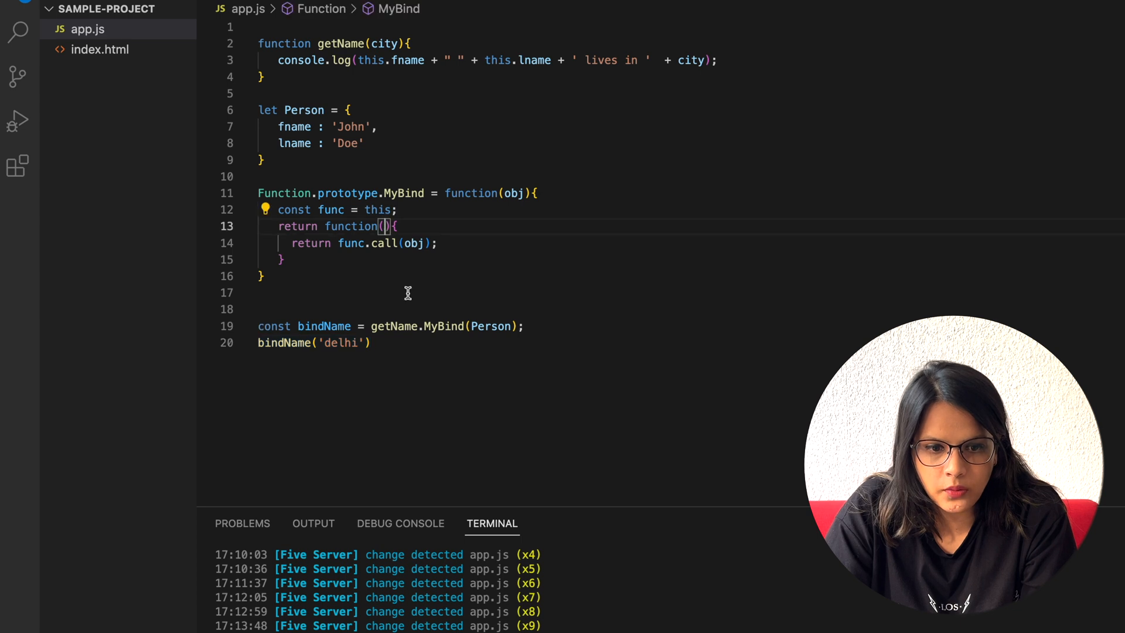
pyautogui.write('args')
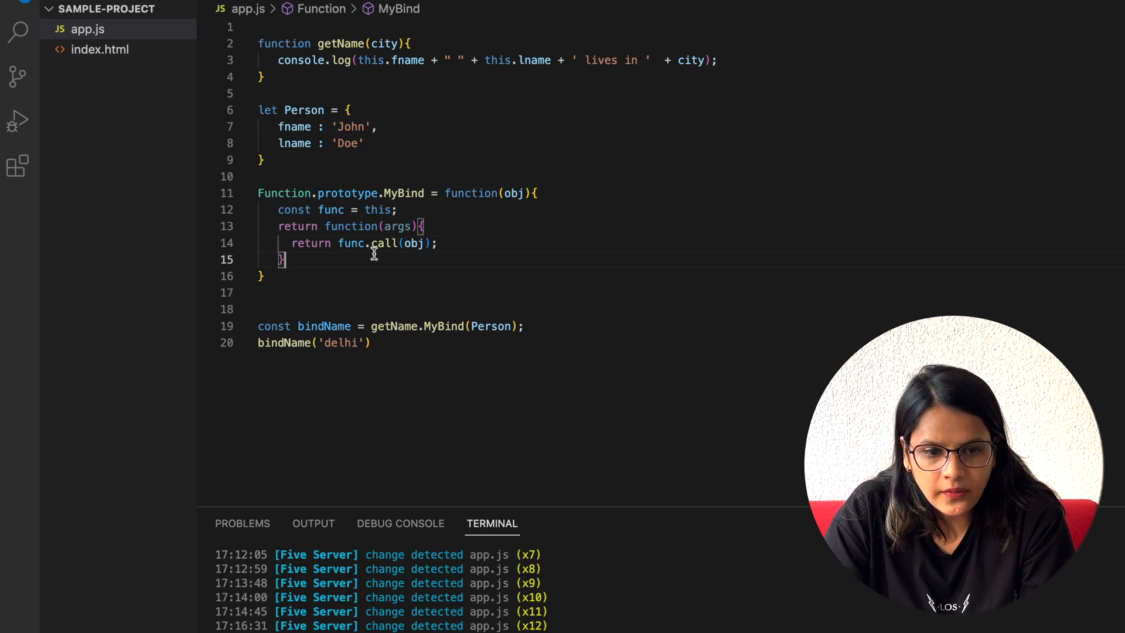
pyautogui.doubleClick(413, 244)
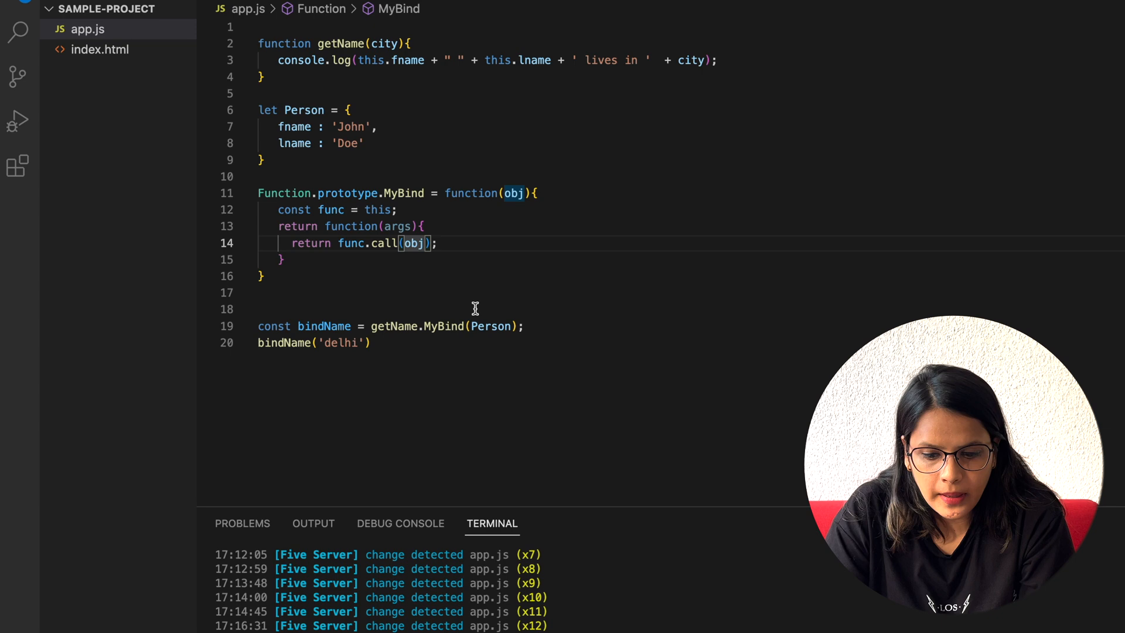
pyautogui.write(', args')
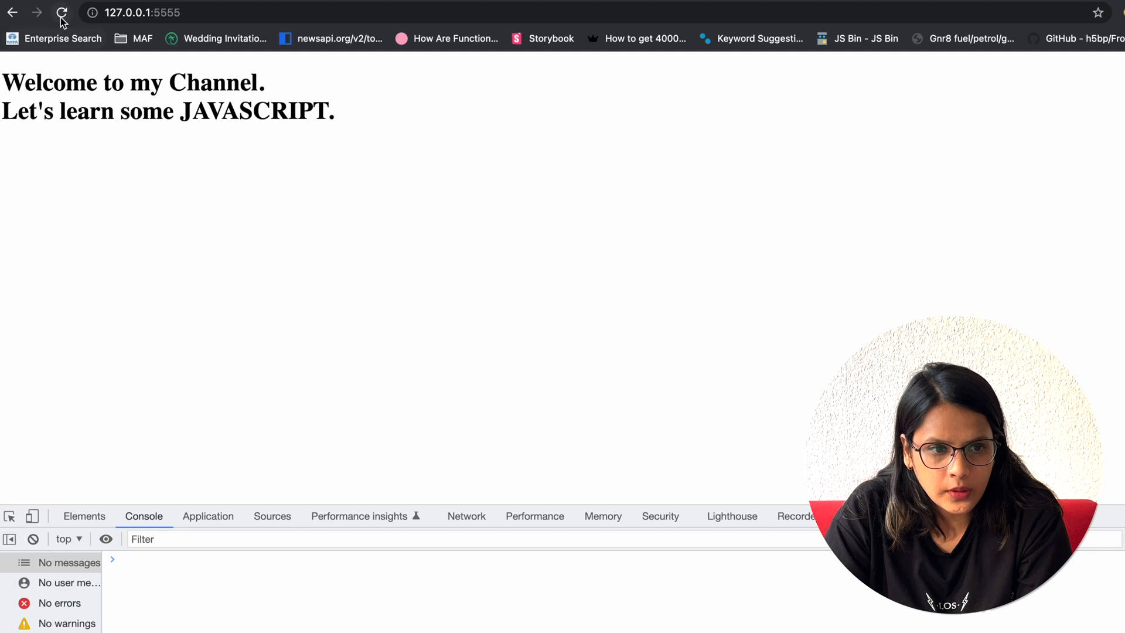
# Reload the local page in Chrome to rerun the updated script
pyautogui.click(61, 13)
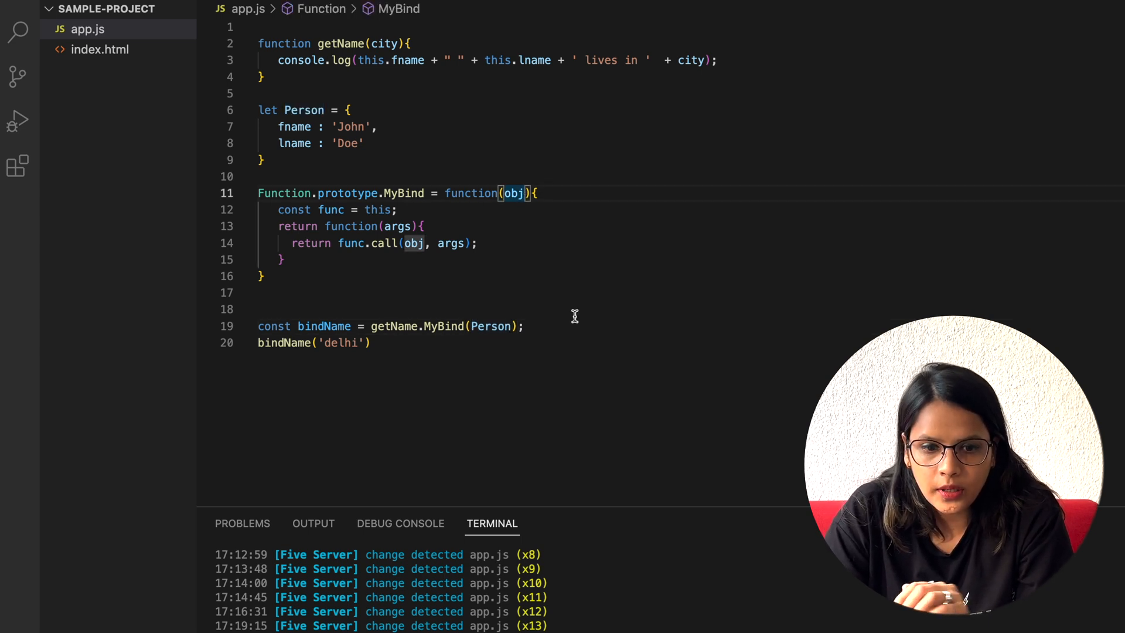
# Add args1 to MyBind and return func.apply(obj, [...args1, ...args2]) from the inner function
pyautogui.write(', args1')
pyautogui.click(344, 226)
pyautogui.write('2')
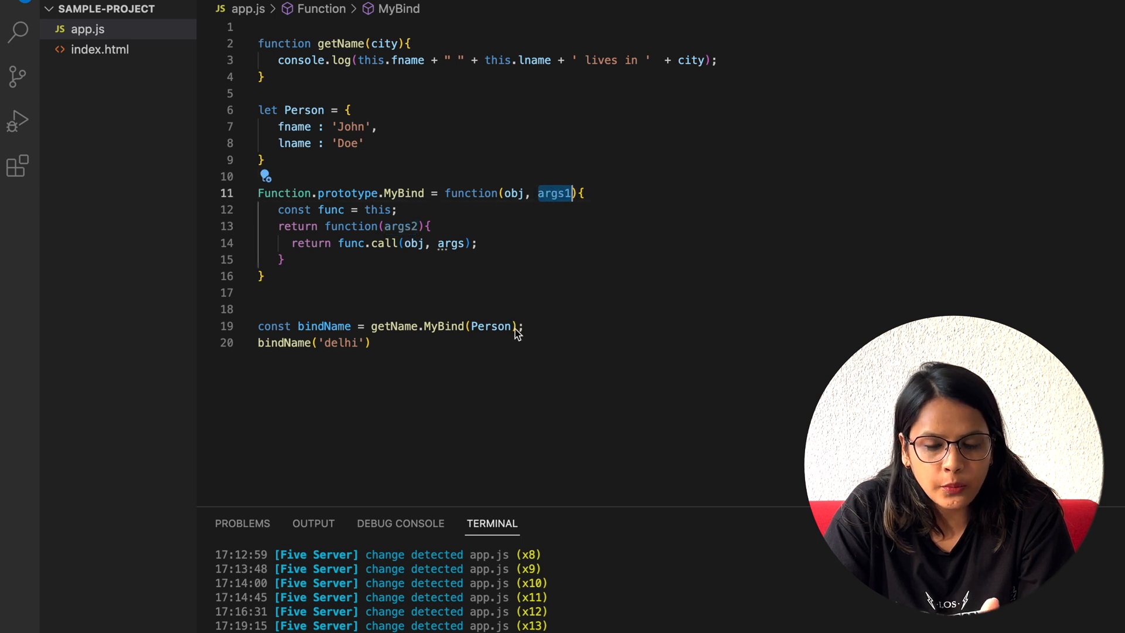
pyautogui.moveTo(384, 263)
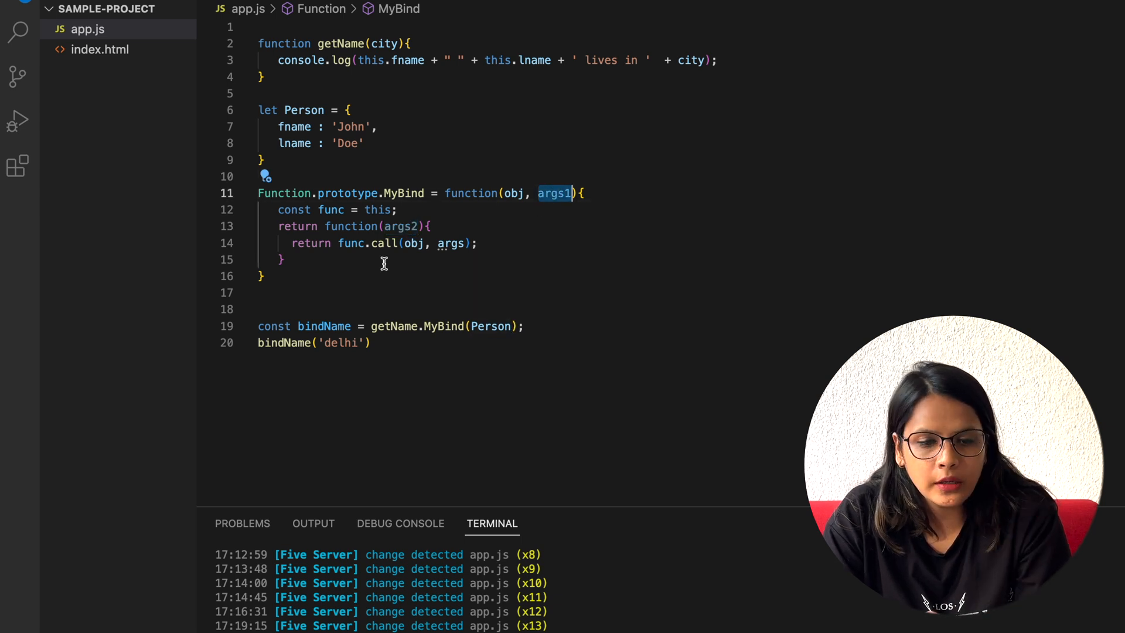
pyautogui.doubleClick(451, 243)
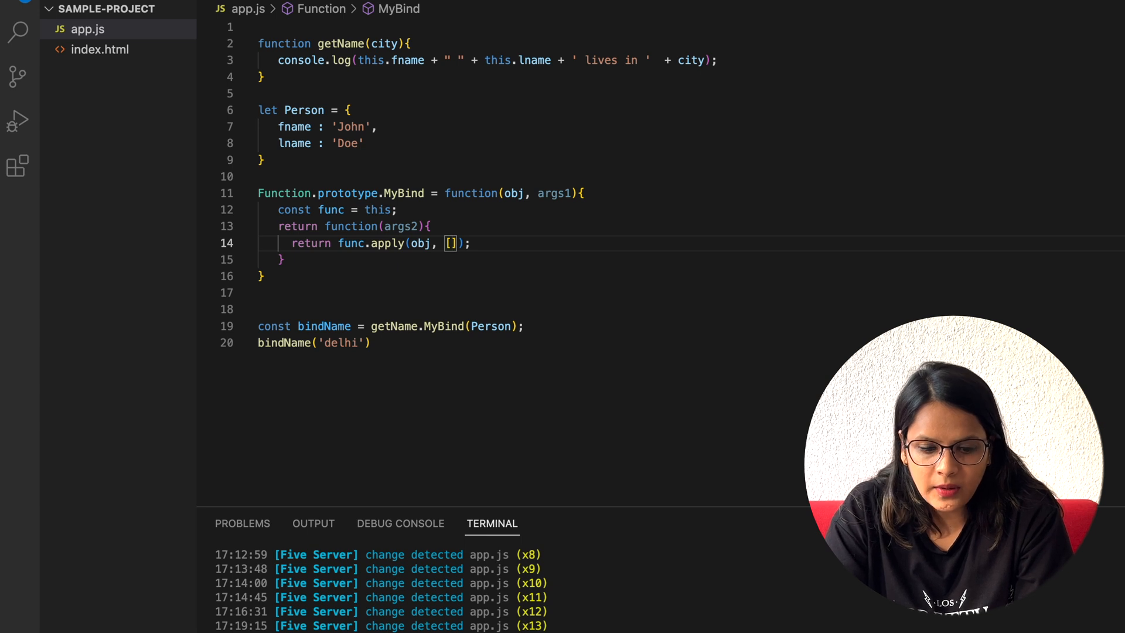
pyautogui.write('...args1, ..')
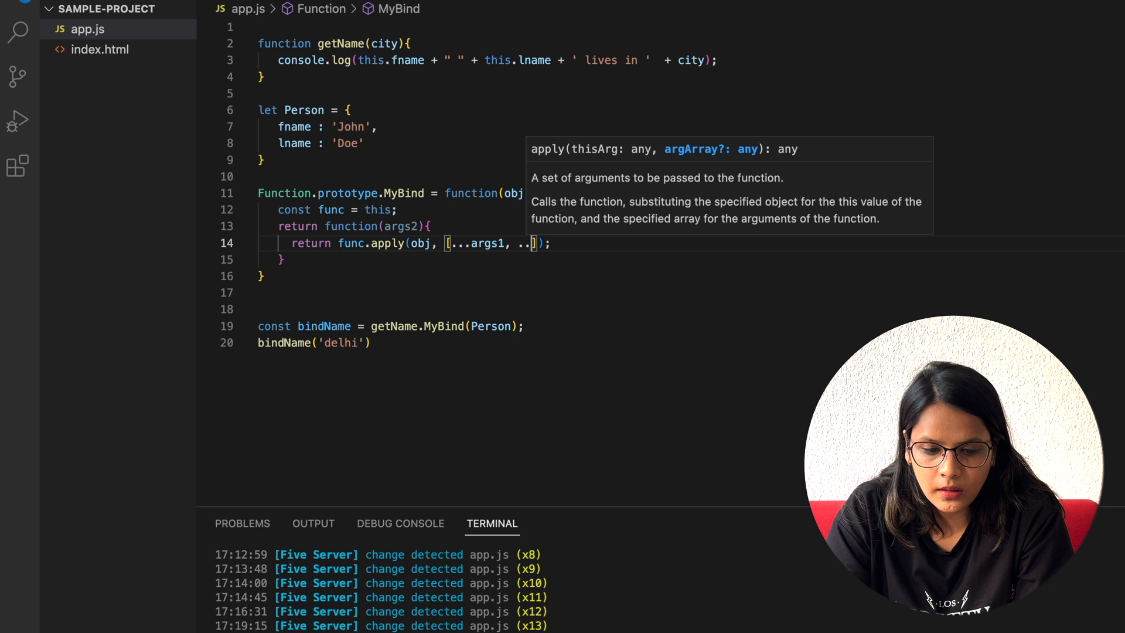
pyautogui.write('args2')
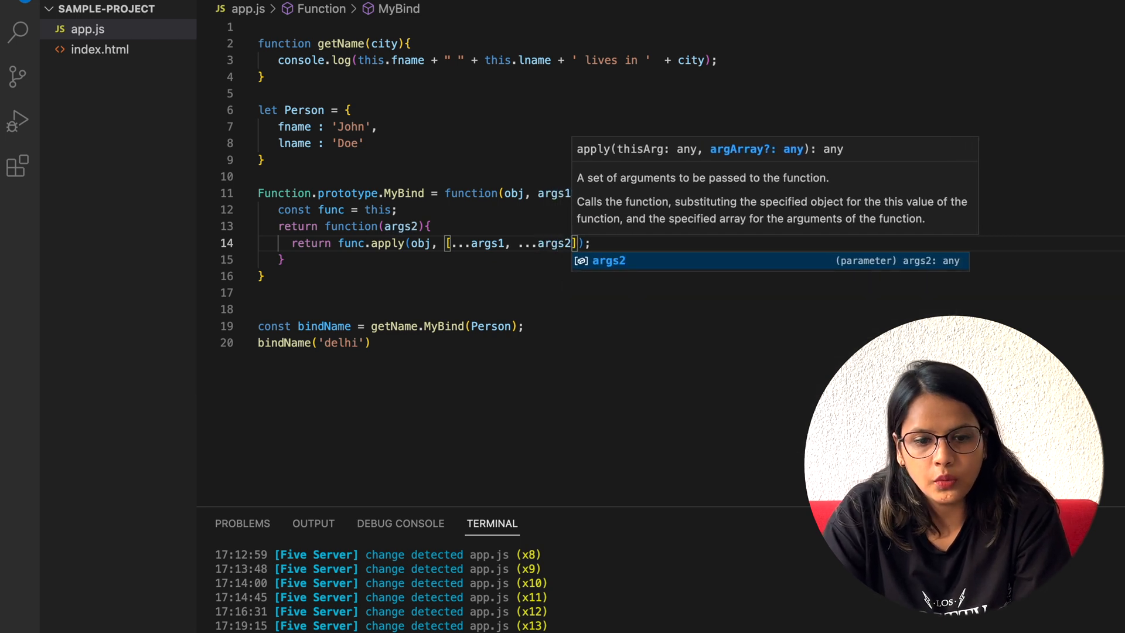
pyautogui.click(567, 125)
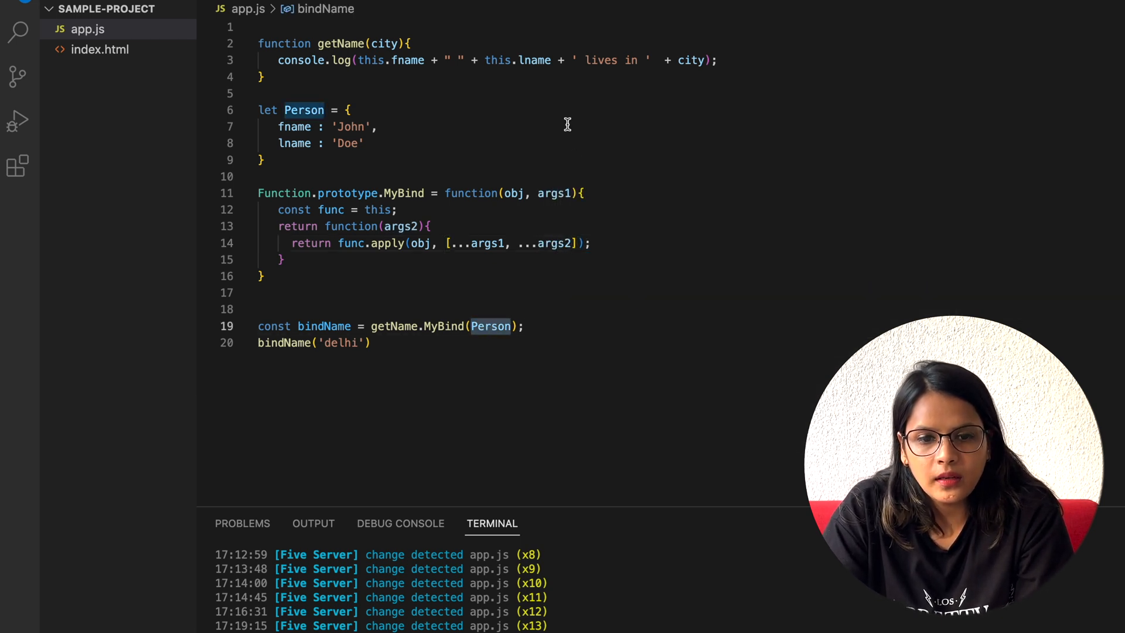
# Rename getName's city to city1, add city2, and append " " + city2 to the log
pyautogui.click(406, 44)
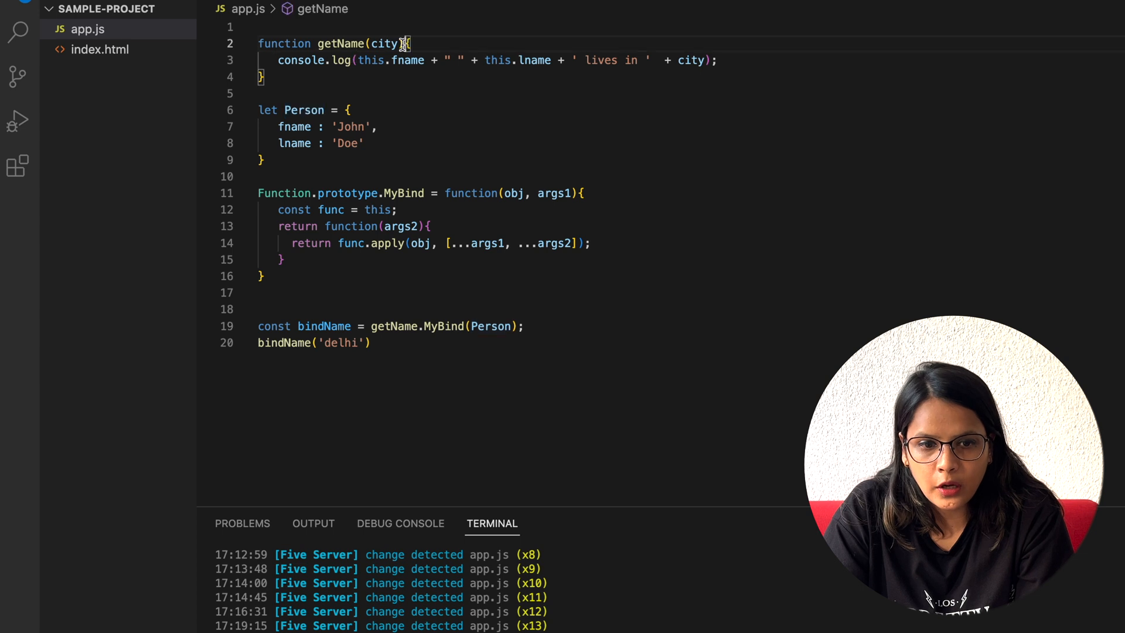
pyautogui.write('1')
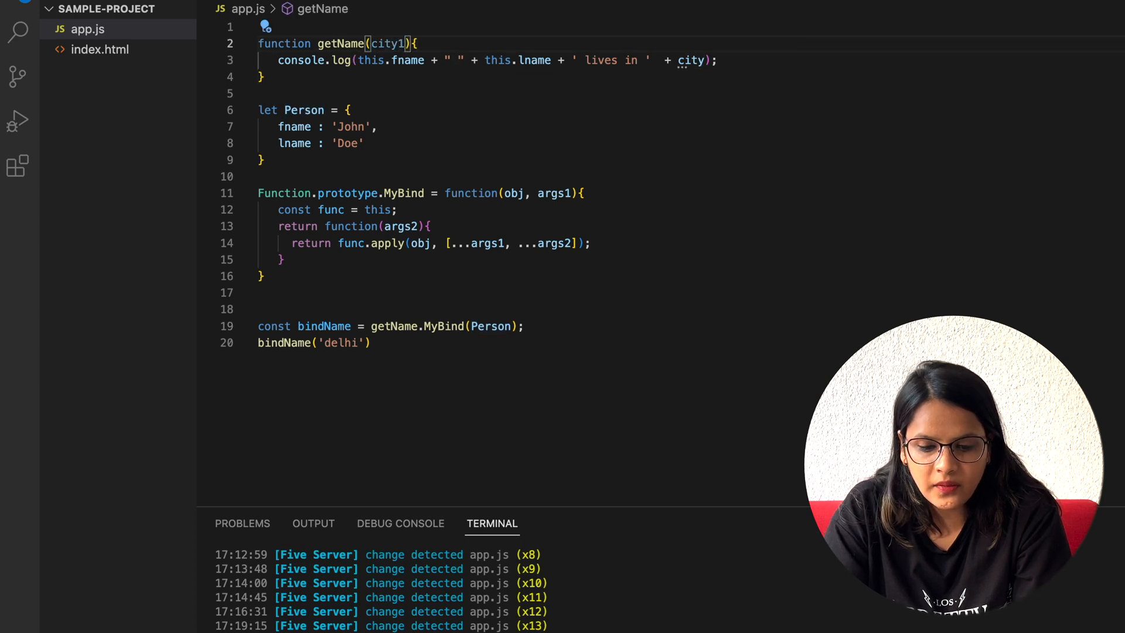
pyautogui.write(', city2')
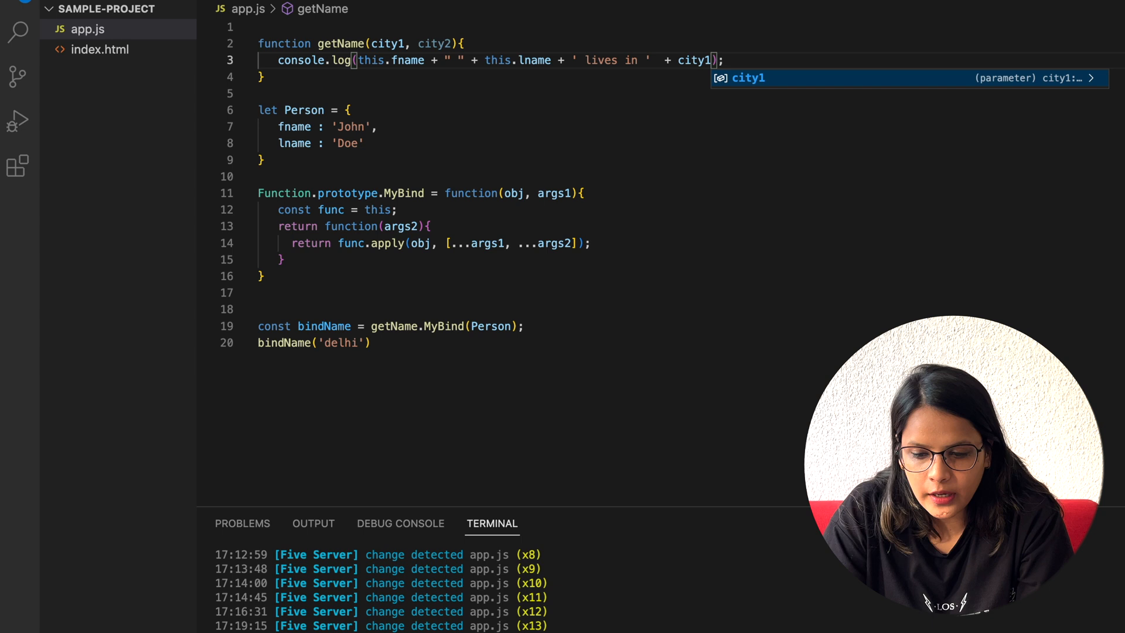
pyautogui.write('+ " " +')
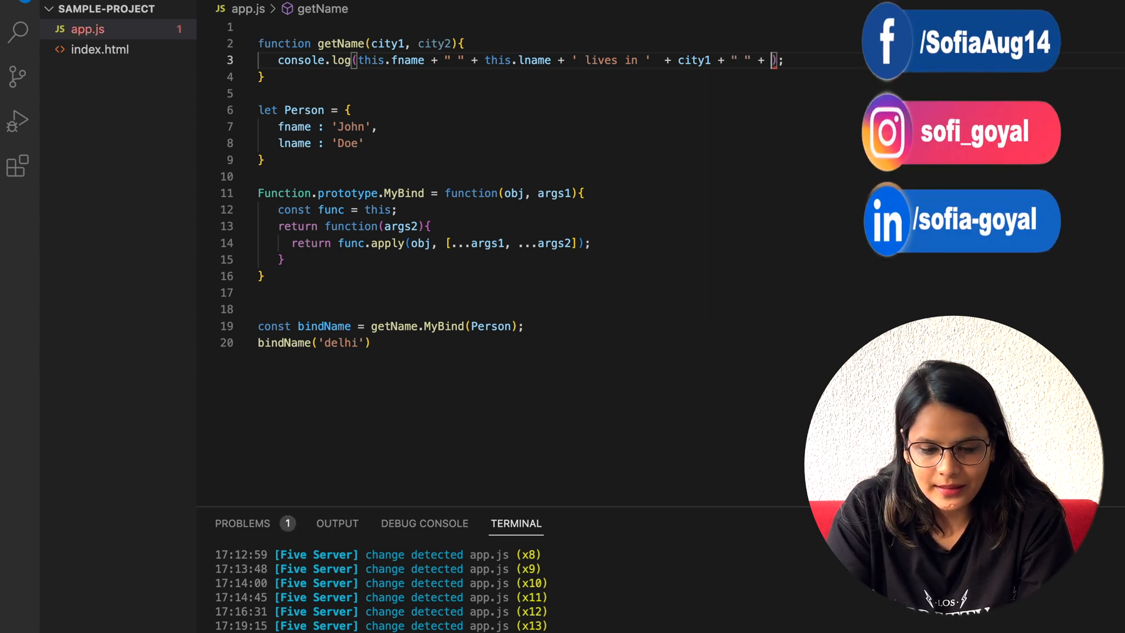
pyautogui.write('city2')
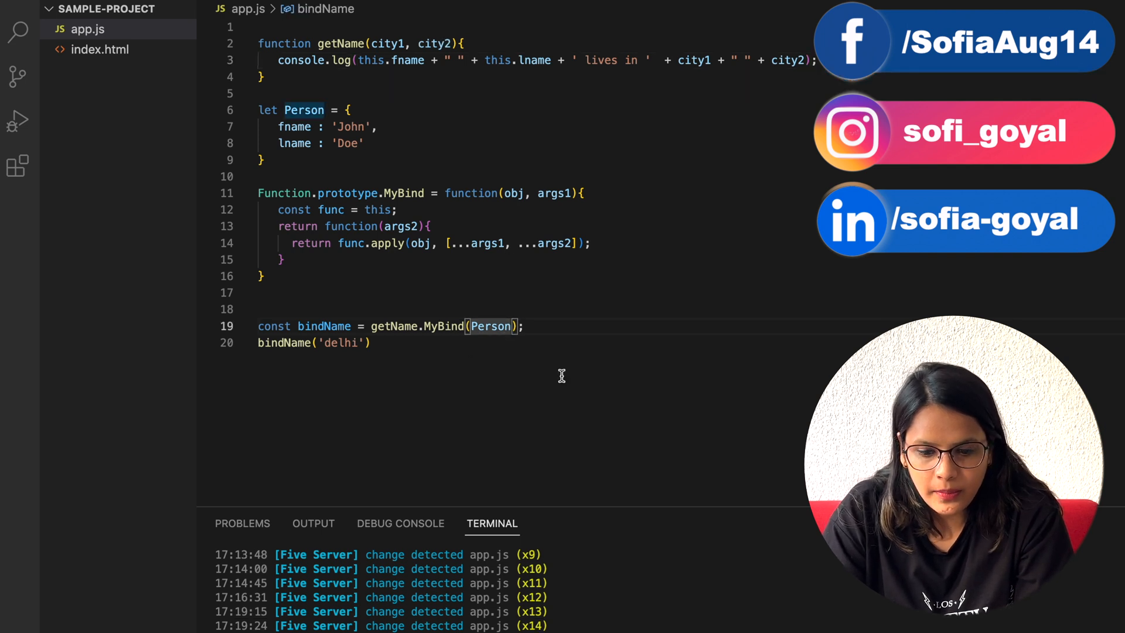
# Bind "mumbai" as the first city in the MyBind call and reload Chrome
pyautogui.write(', ""')
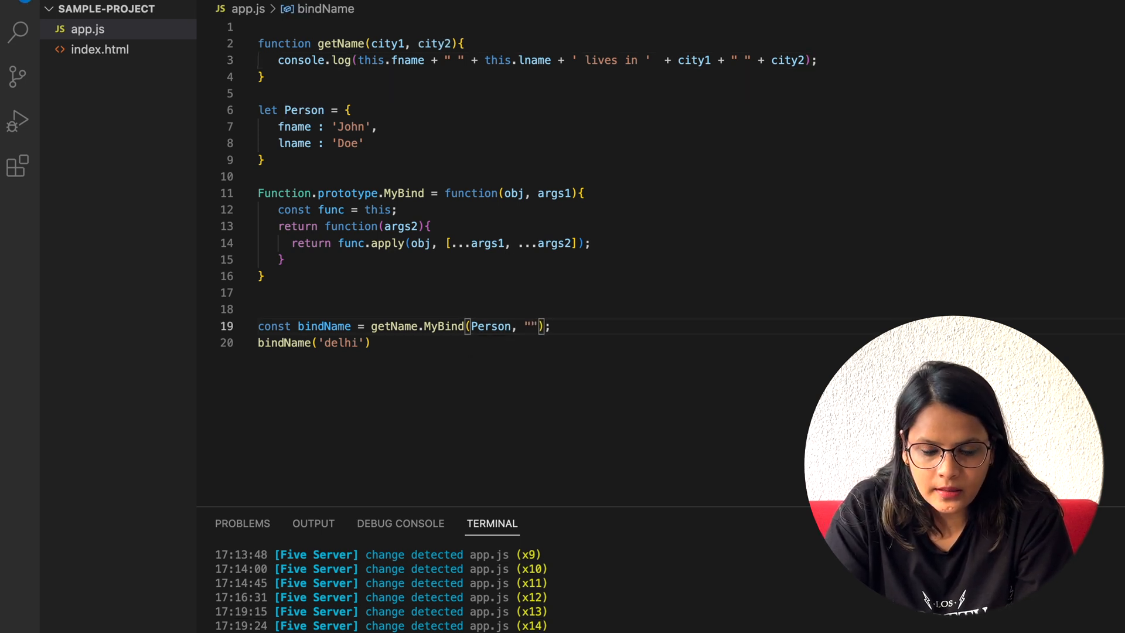
pyautogui.write('mumbai')
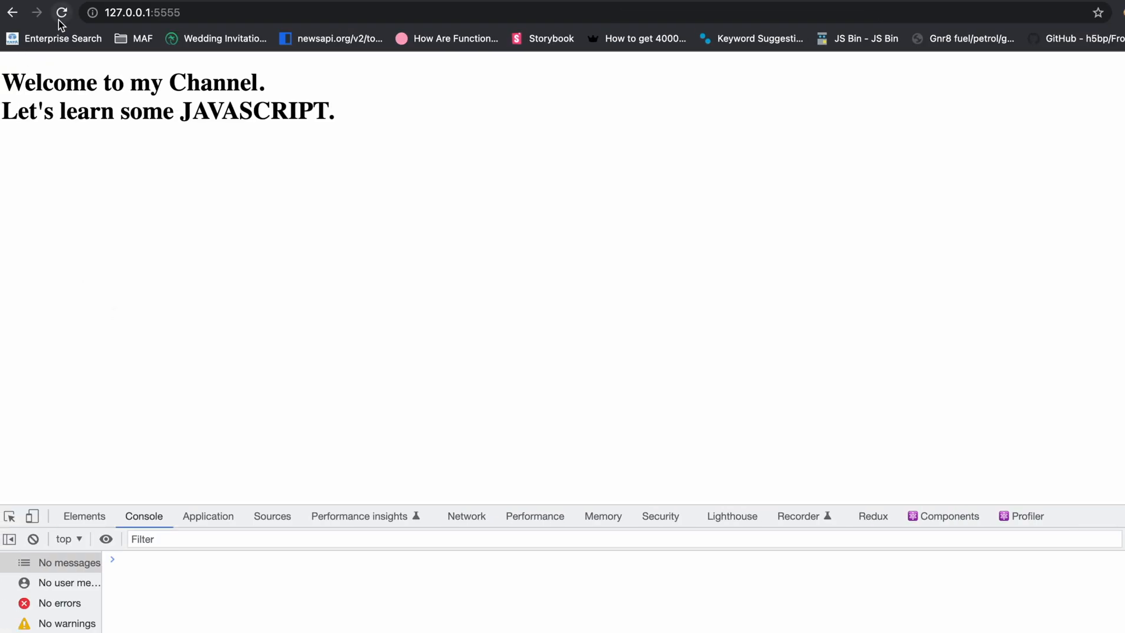
pyautogui.click(61, 12)
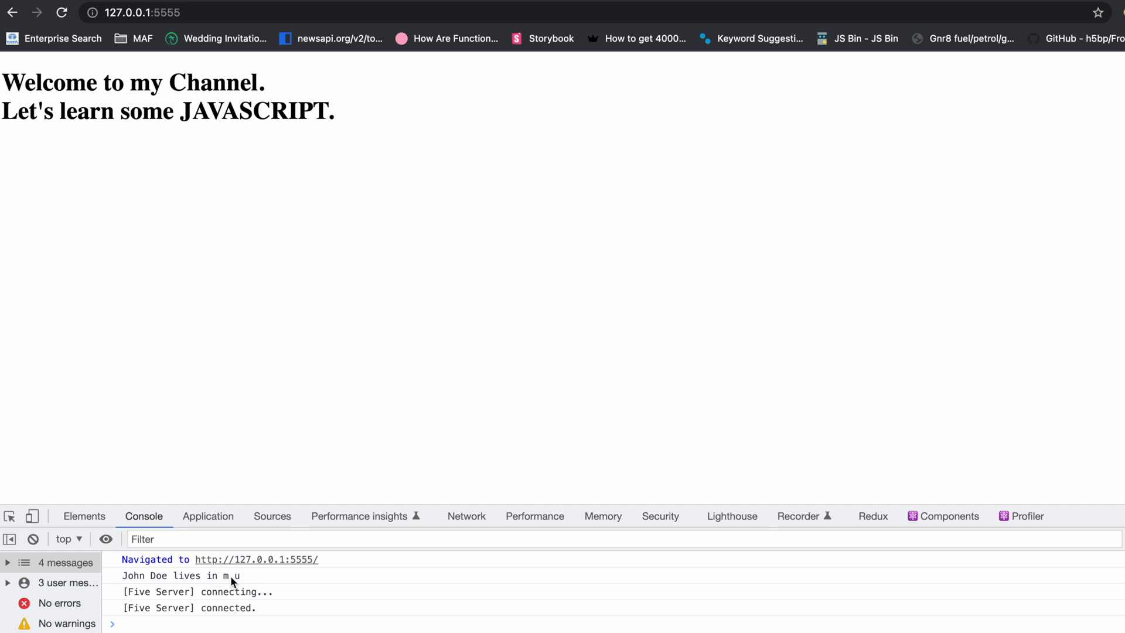
pyautogui.moveTo(260, 580)
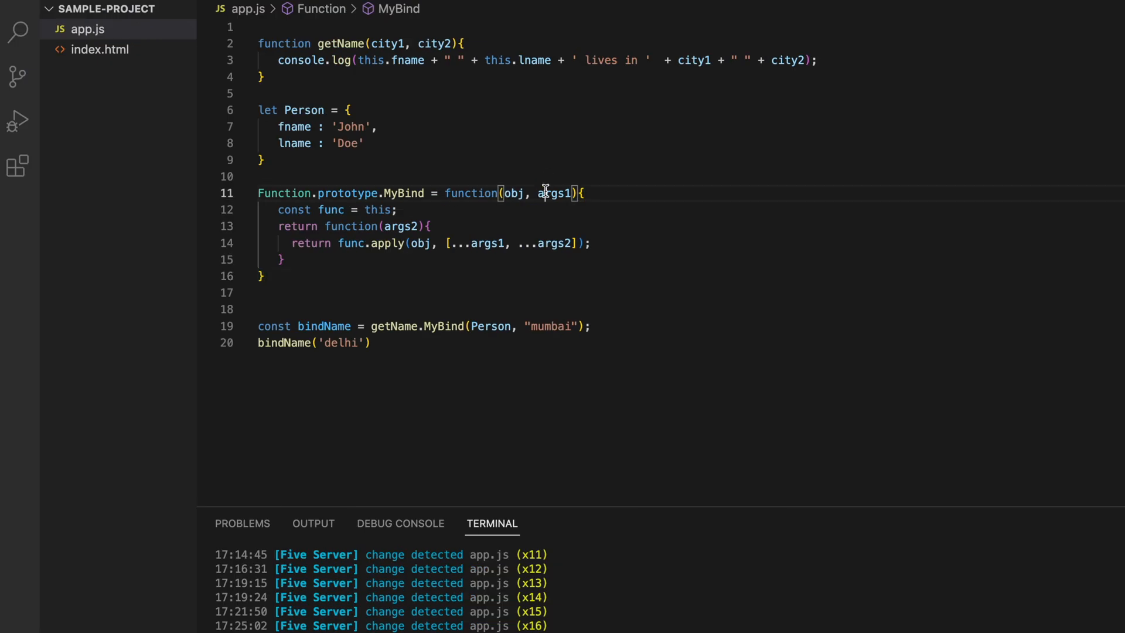
# Prefix args1 in MyBind and args2 in the inner function with '...' rest syntax
pyautogui.write('..')
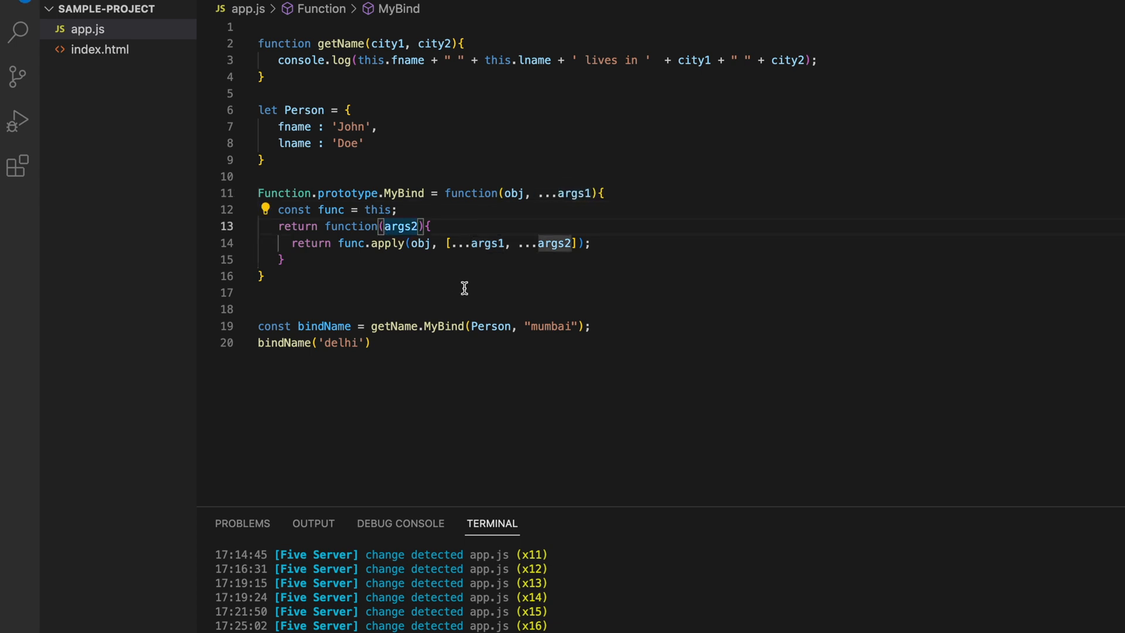
pyautogui.write('...')
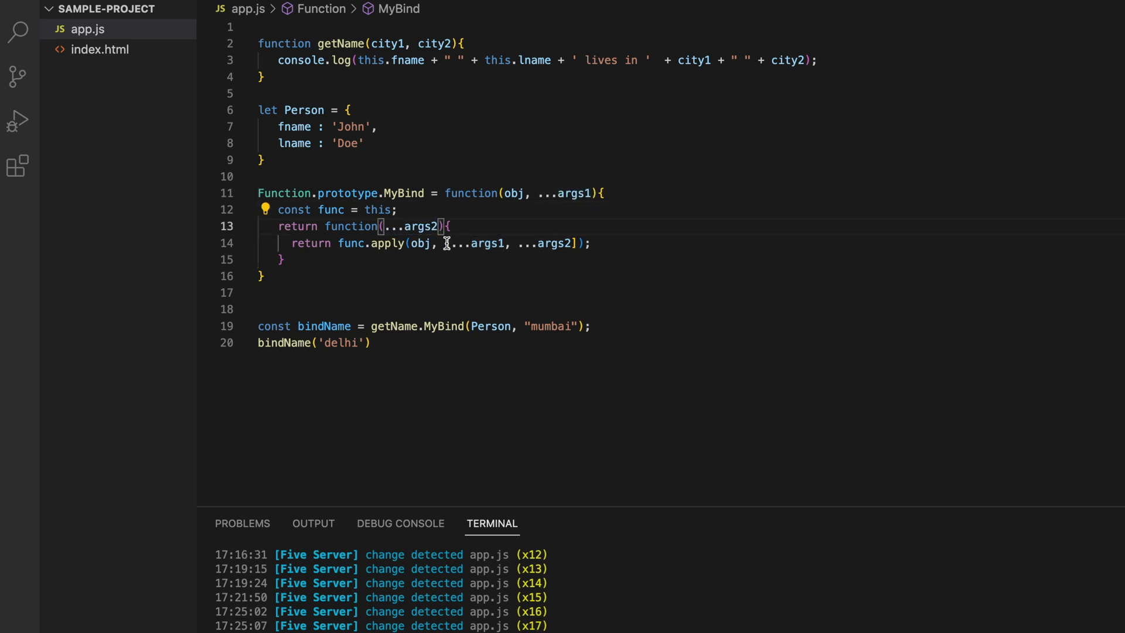